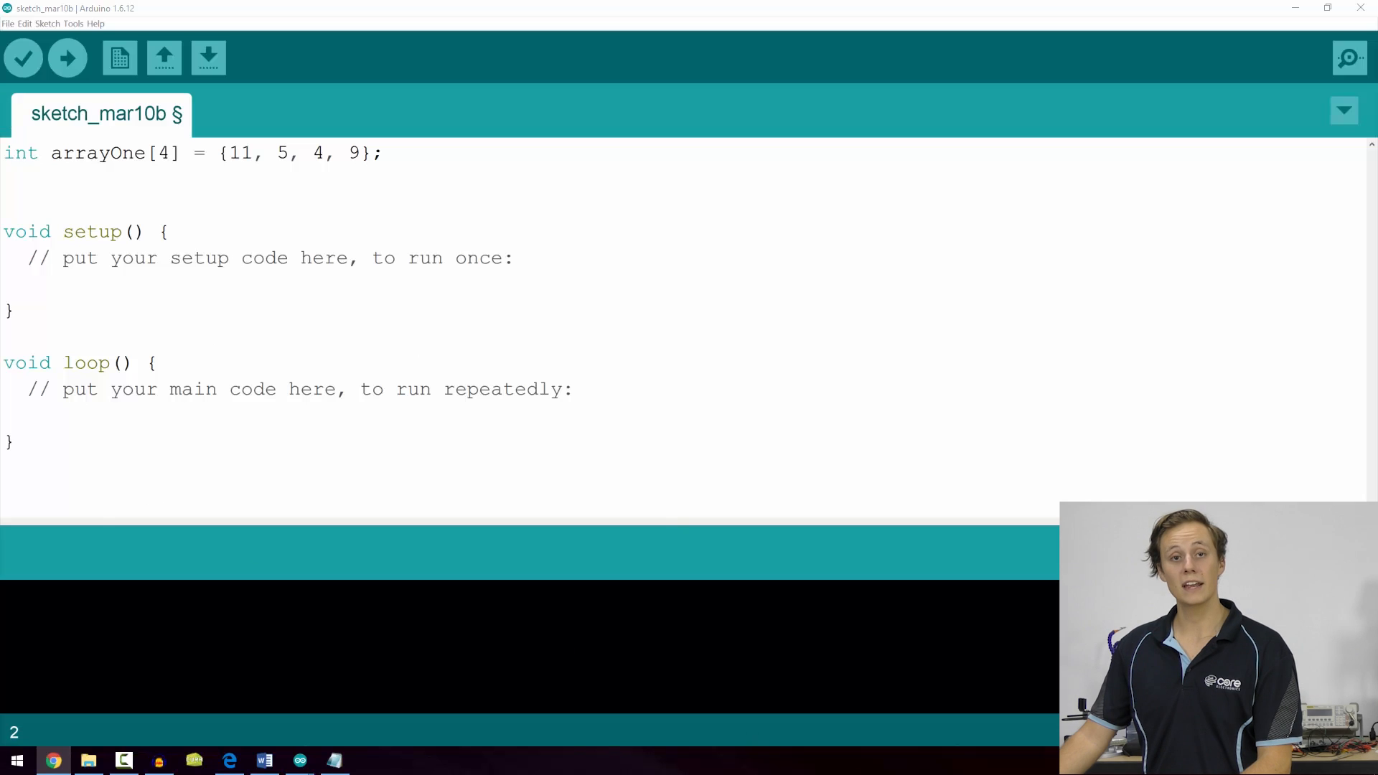
Select parts of the arrayOne declaration as reference while adding arrayTwo, arrayThree and char arrayFour "hello".
double_click(20, 153)
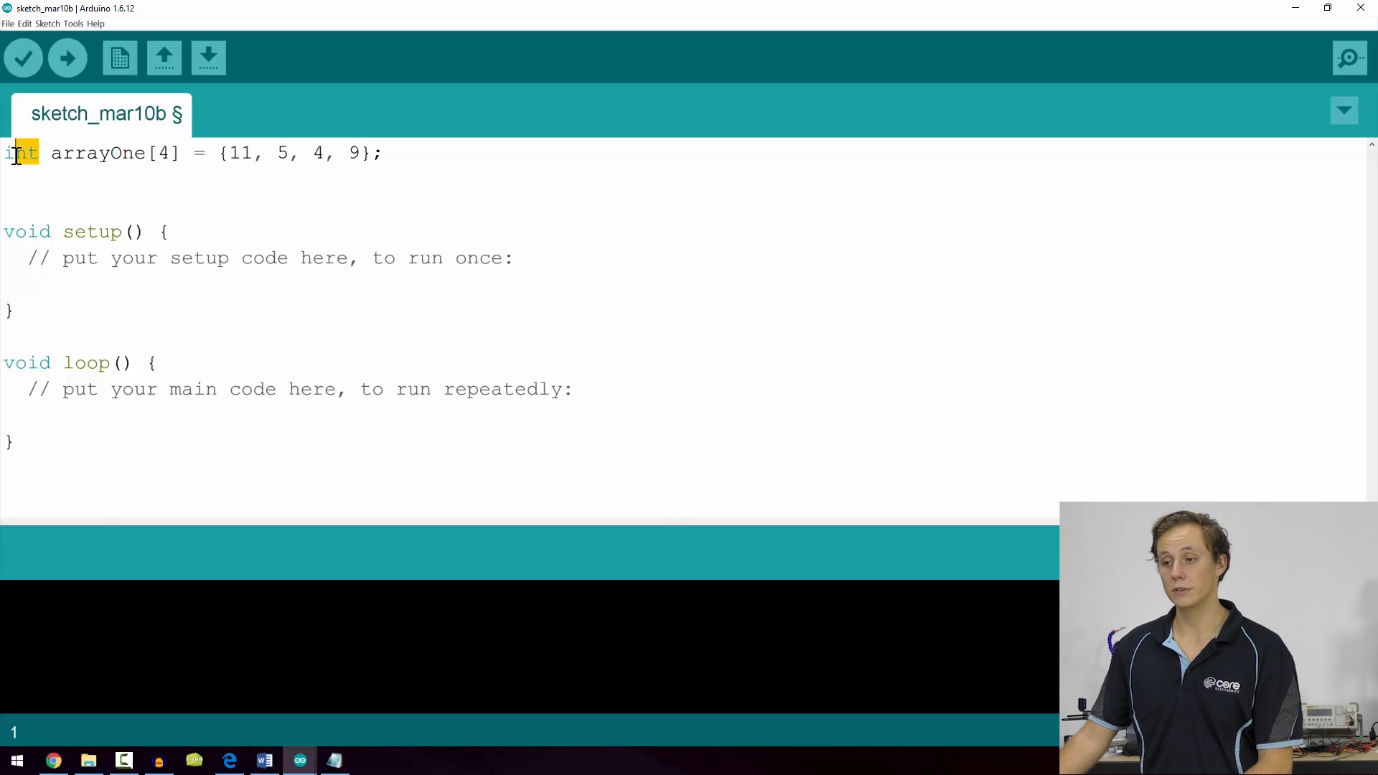
double_click(22, 153)
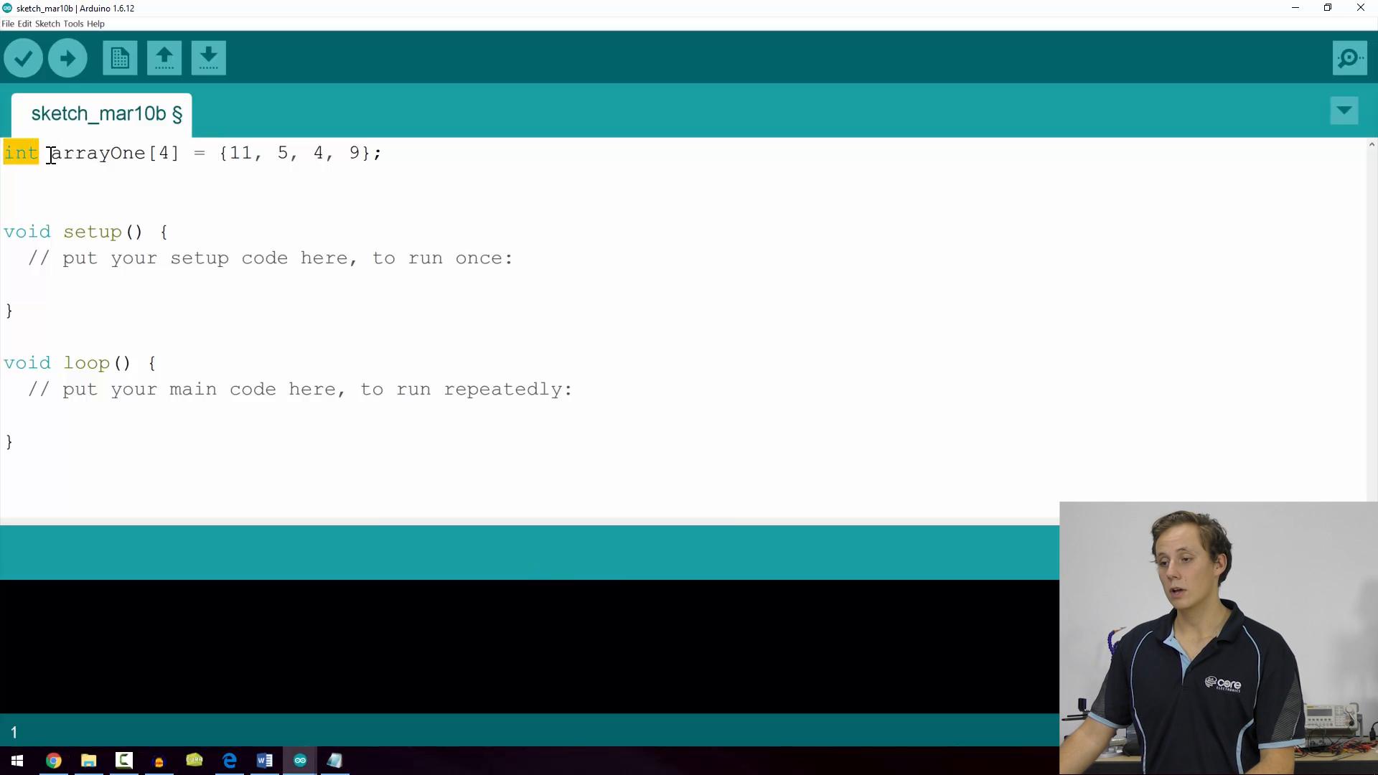
double_click(96, 154)
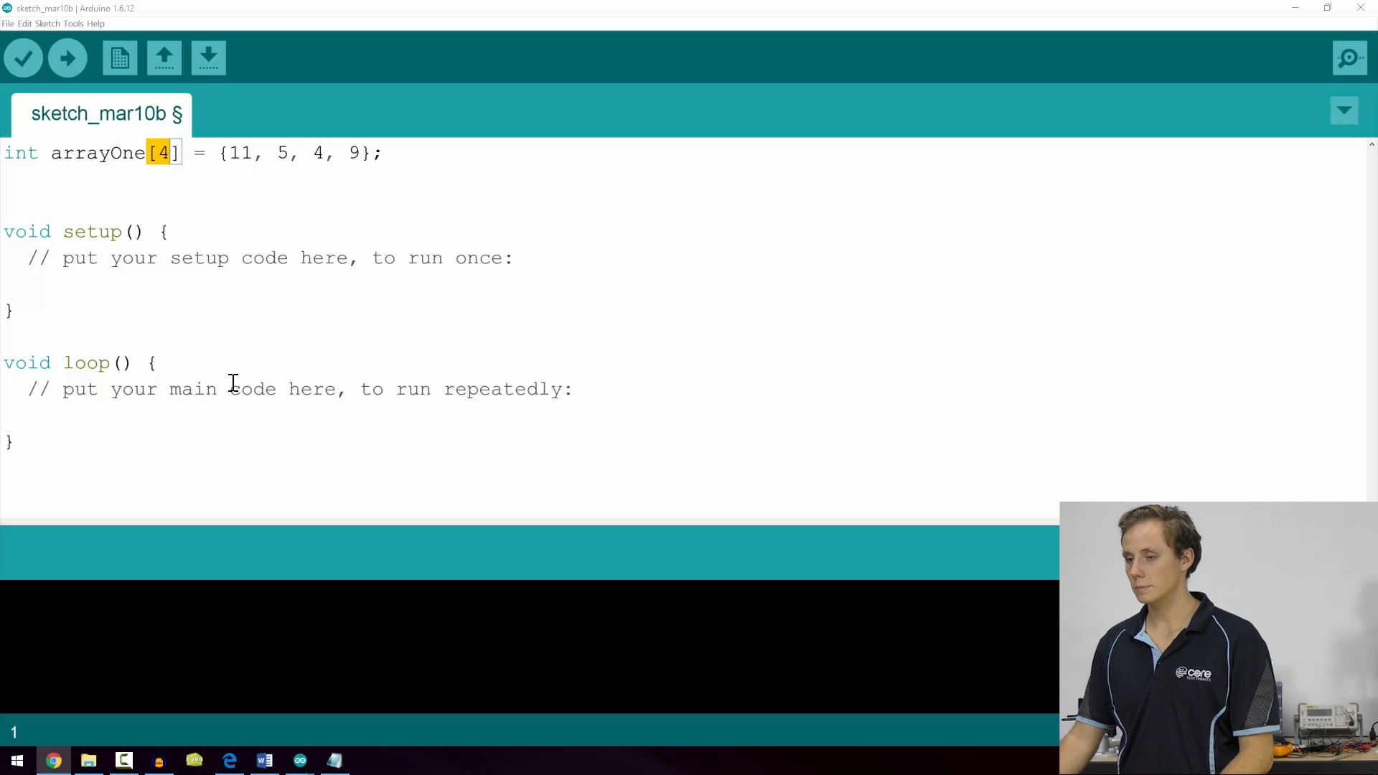
left_click_drag(219, 153, 365, 153)
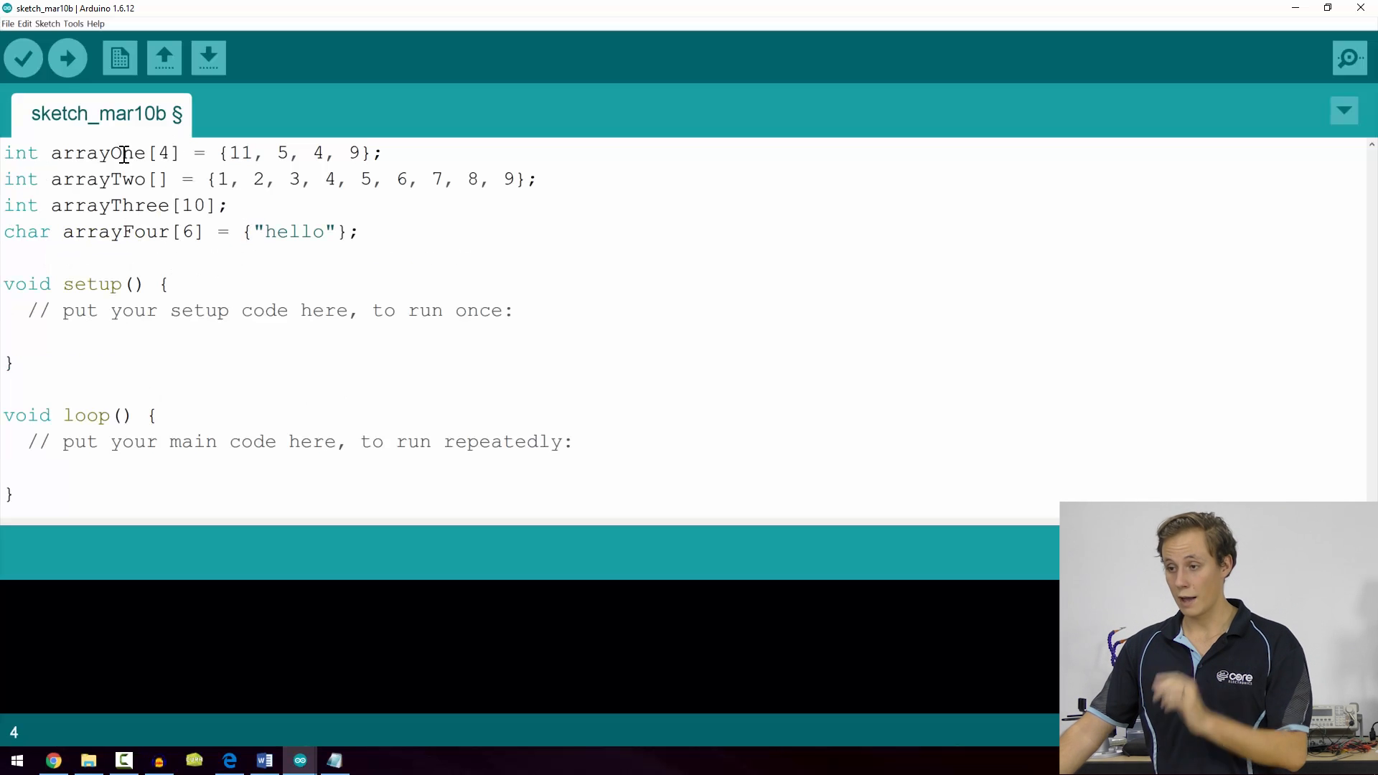
Extend arrayTwo's value list so it runs from 1 through 10.
double_click(164, 154)
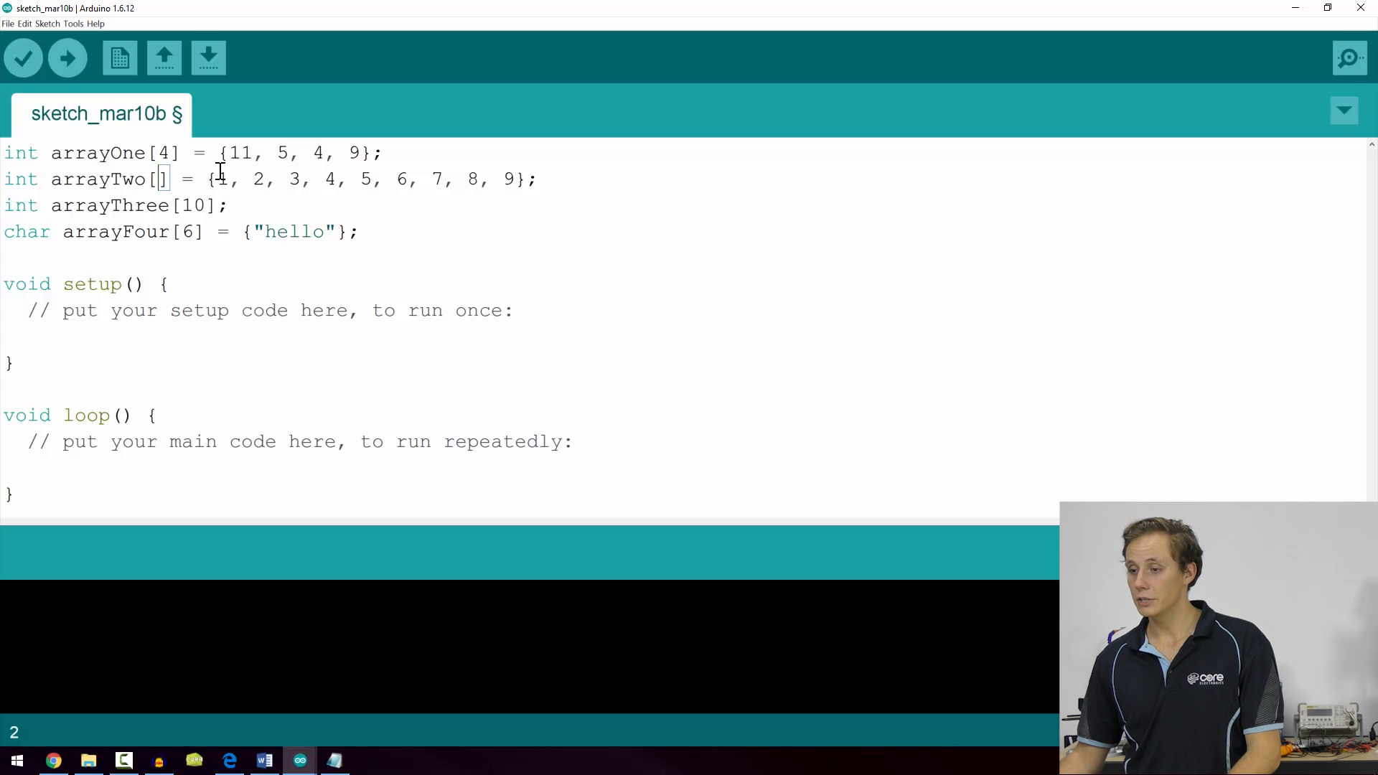
double_click(222, 180)
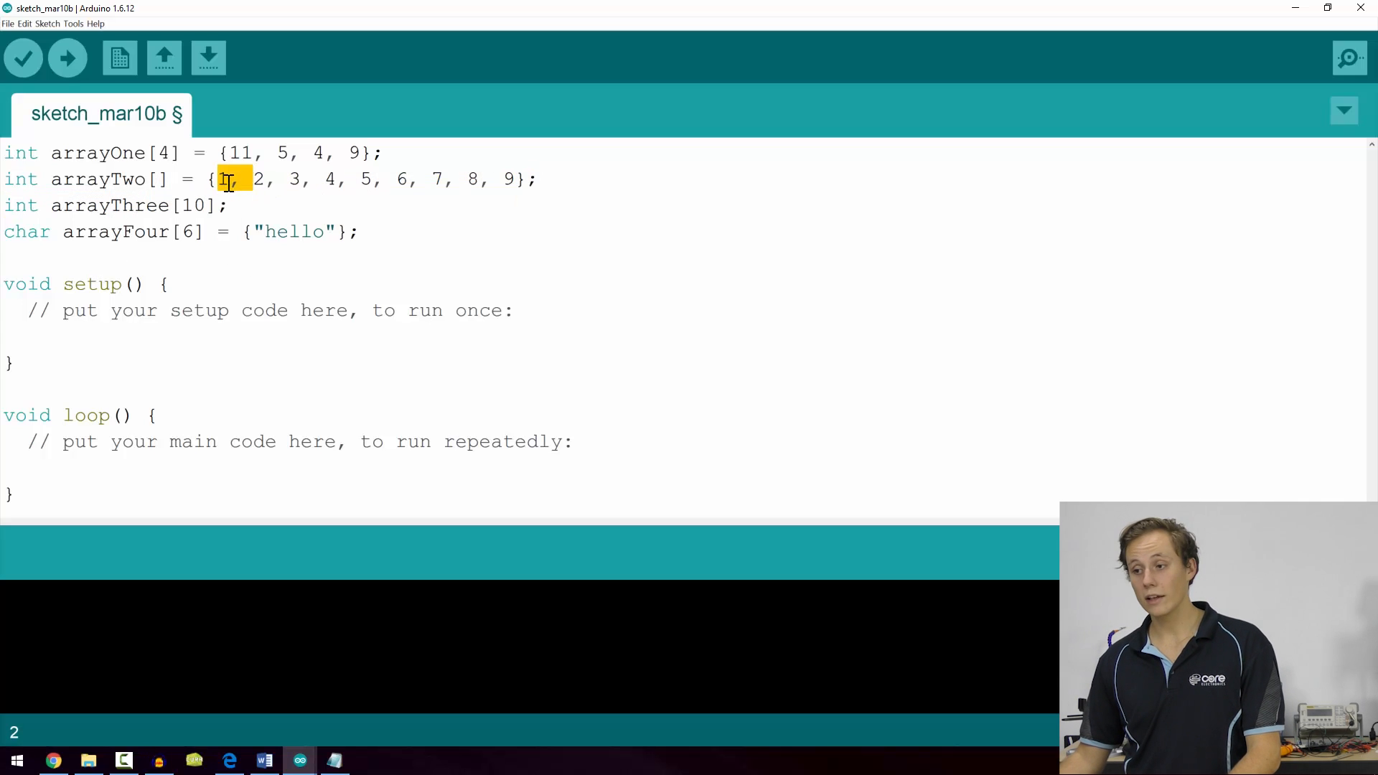
type("0")
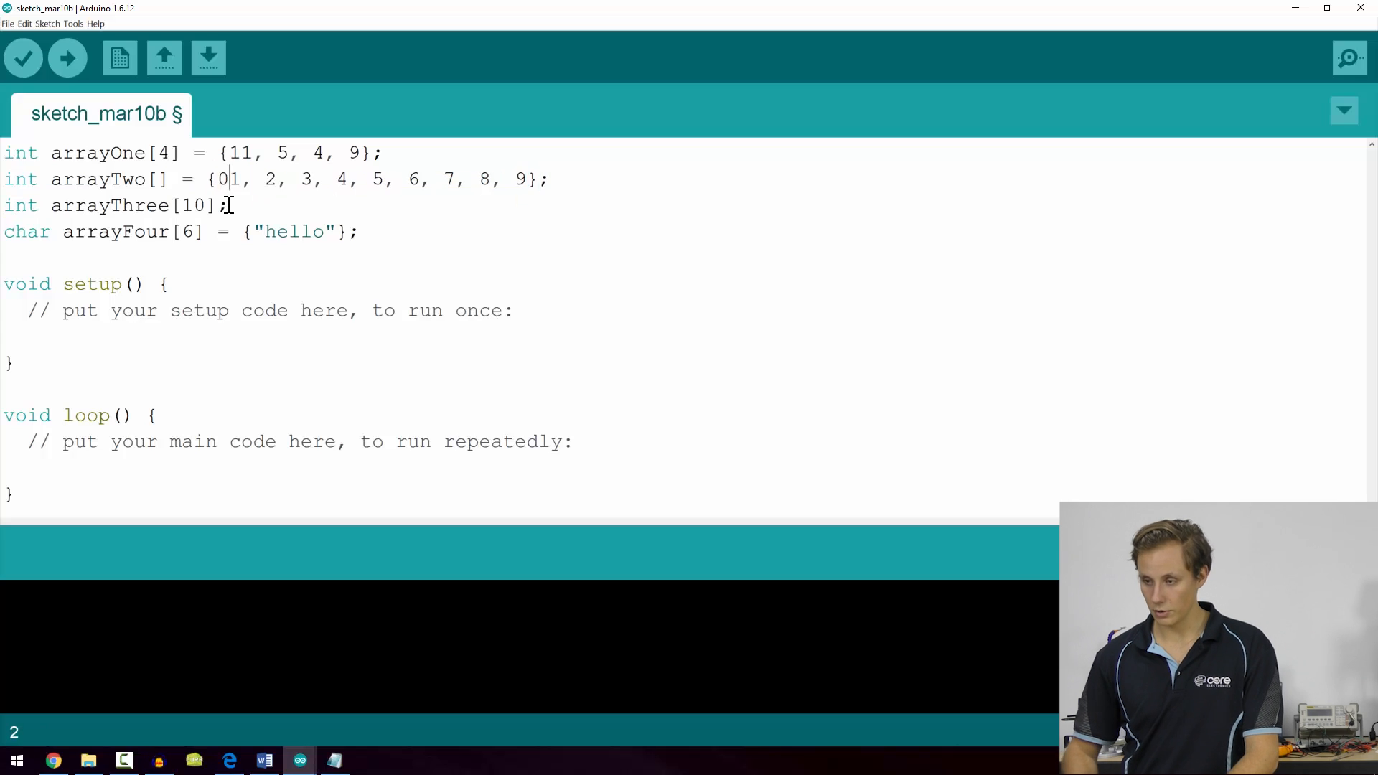
type(",")
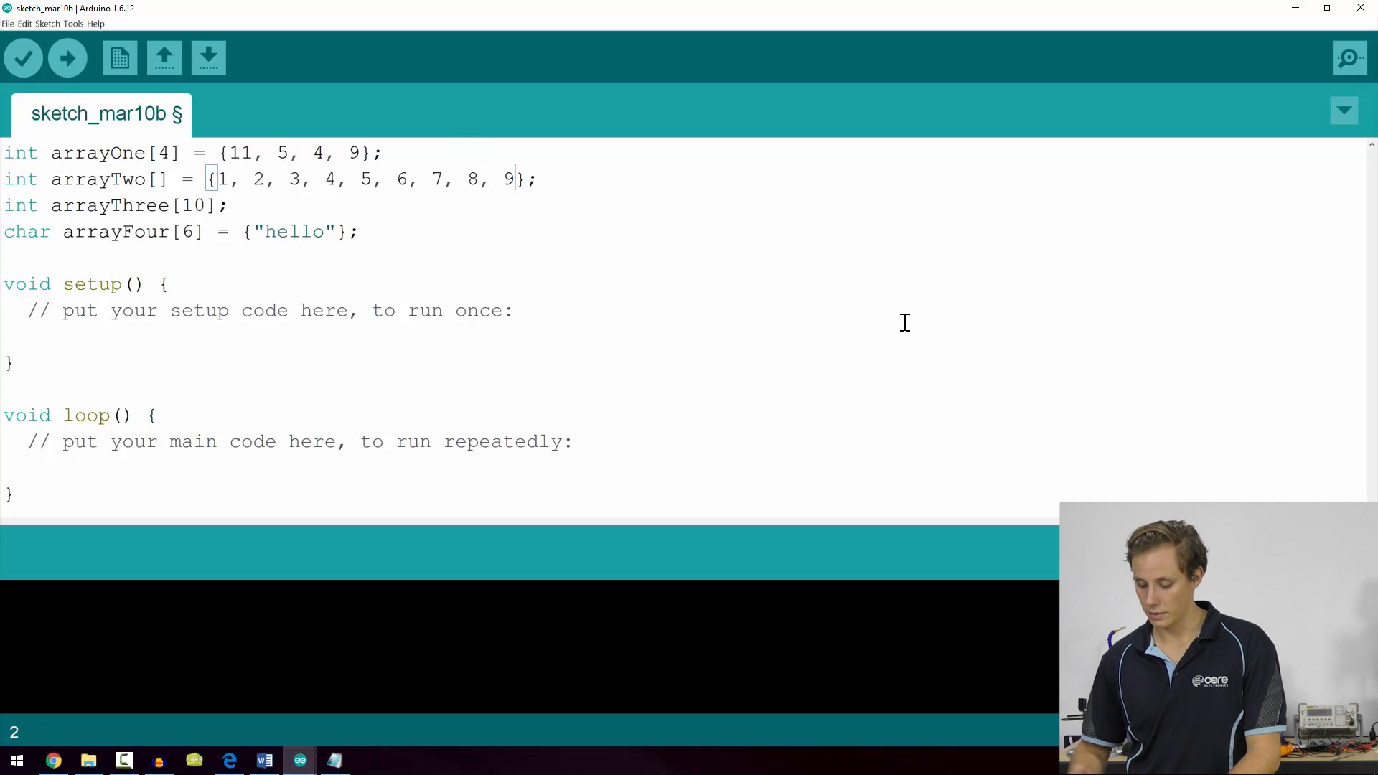
type(", 10")
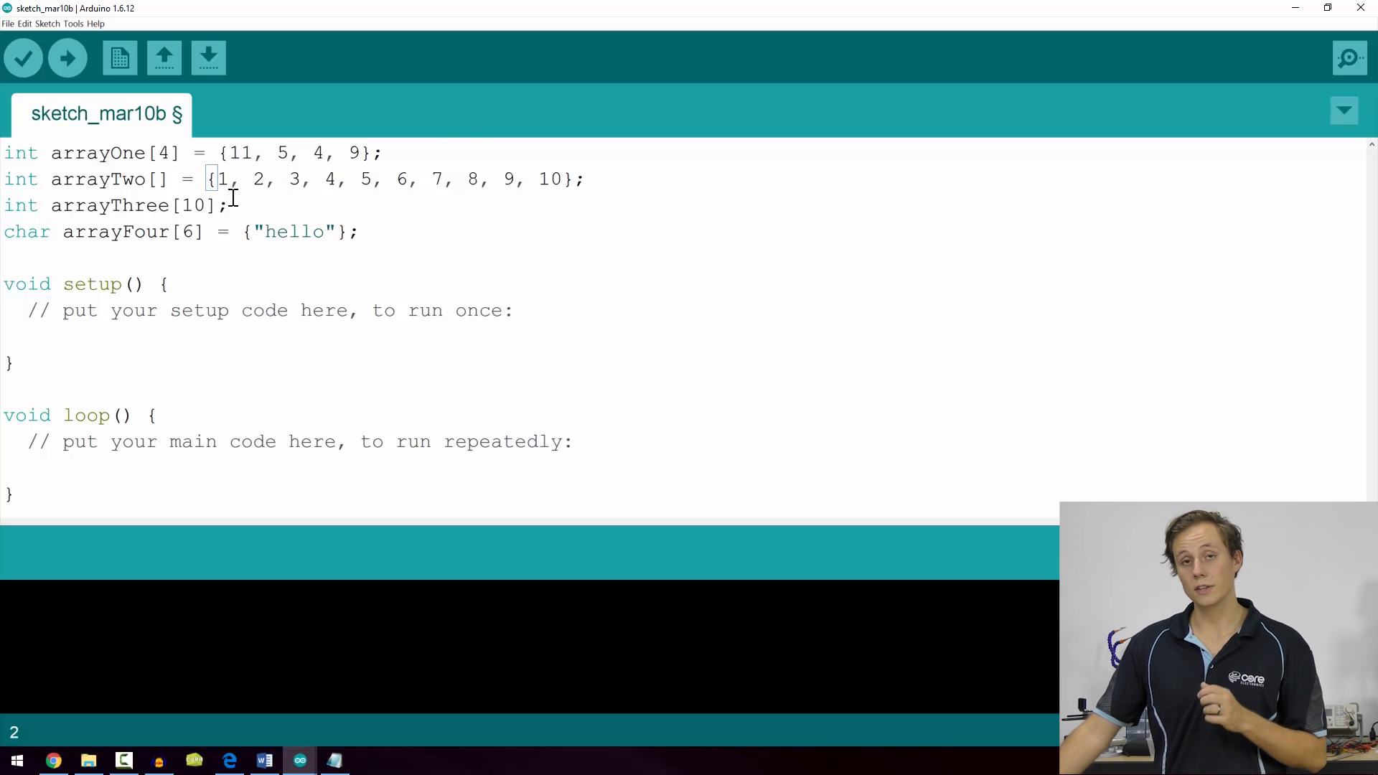
mouse_move(175, 190)
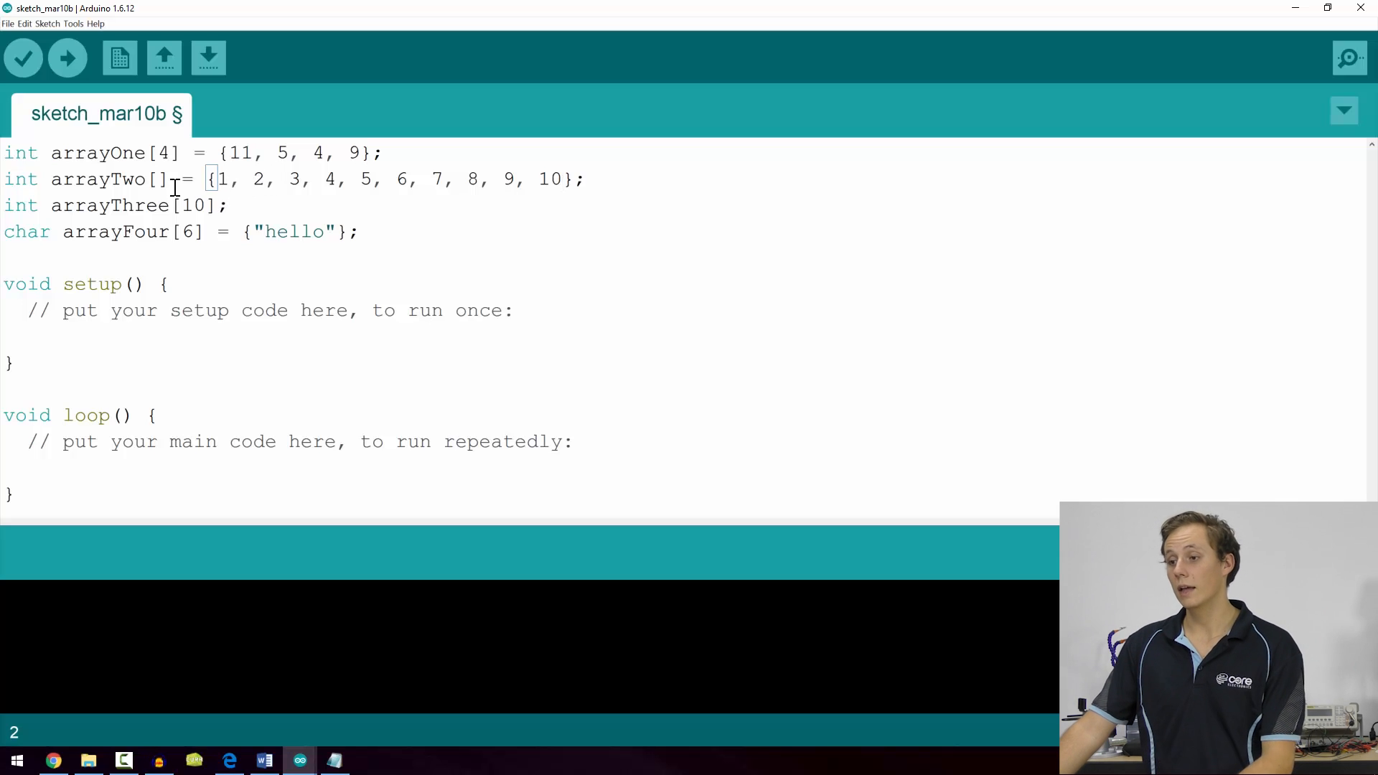
Highlight arrayTwo's values and start a blank line after the arrayThree declaration.
left_click_drag(219, 179, 534, 179)
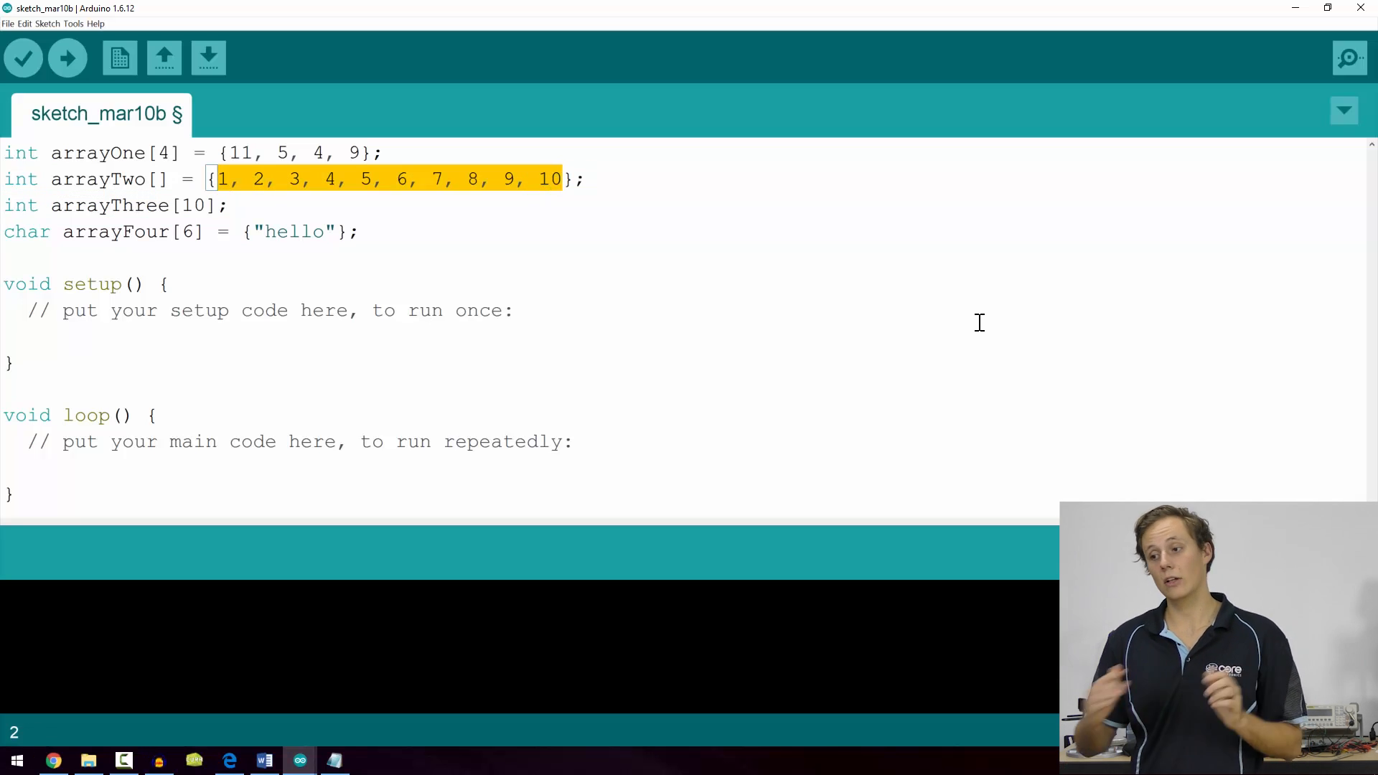
left_click(160, 180)
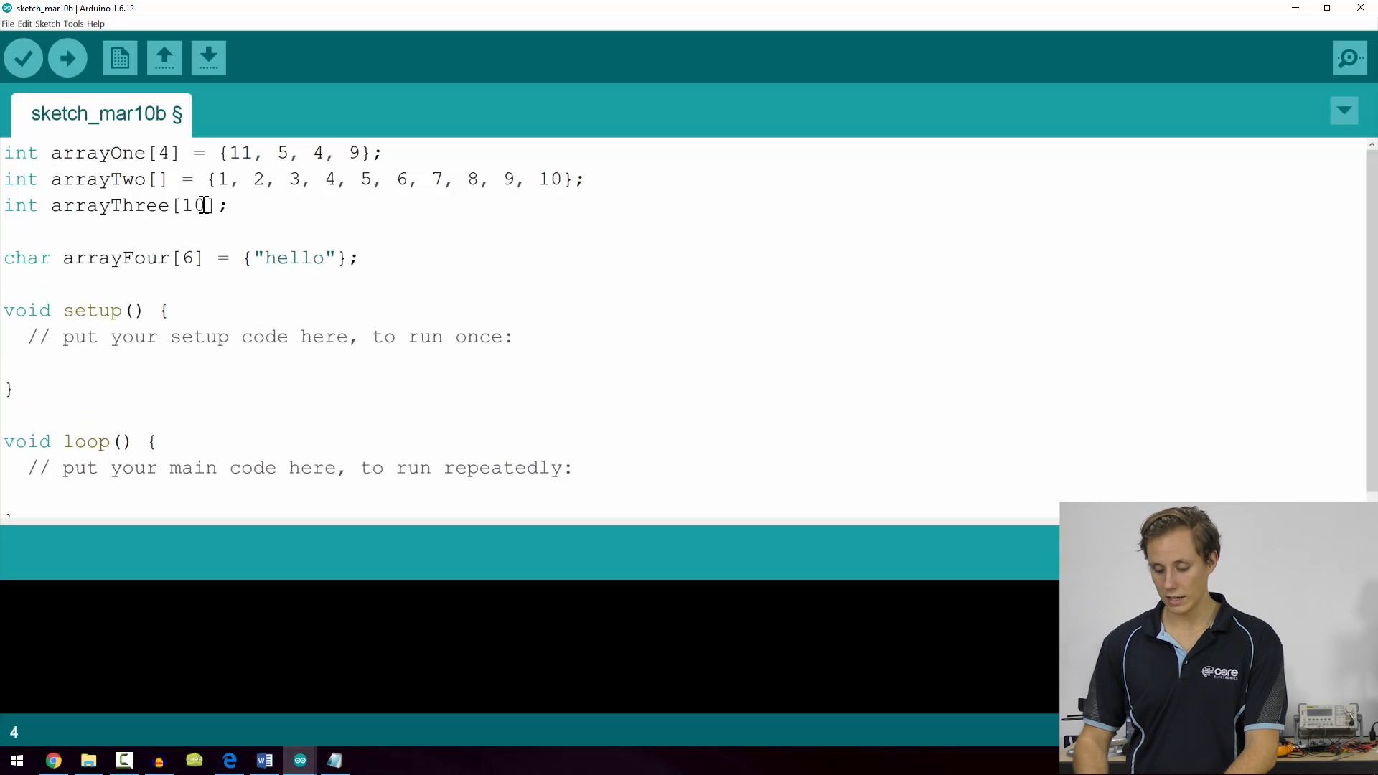
type("int")
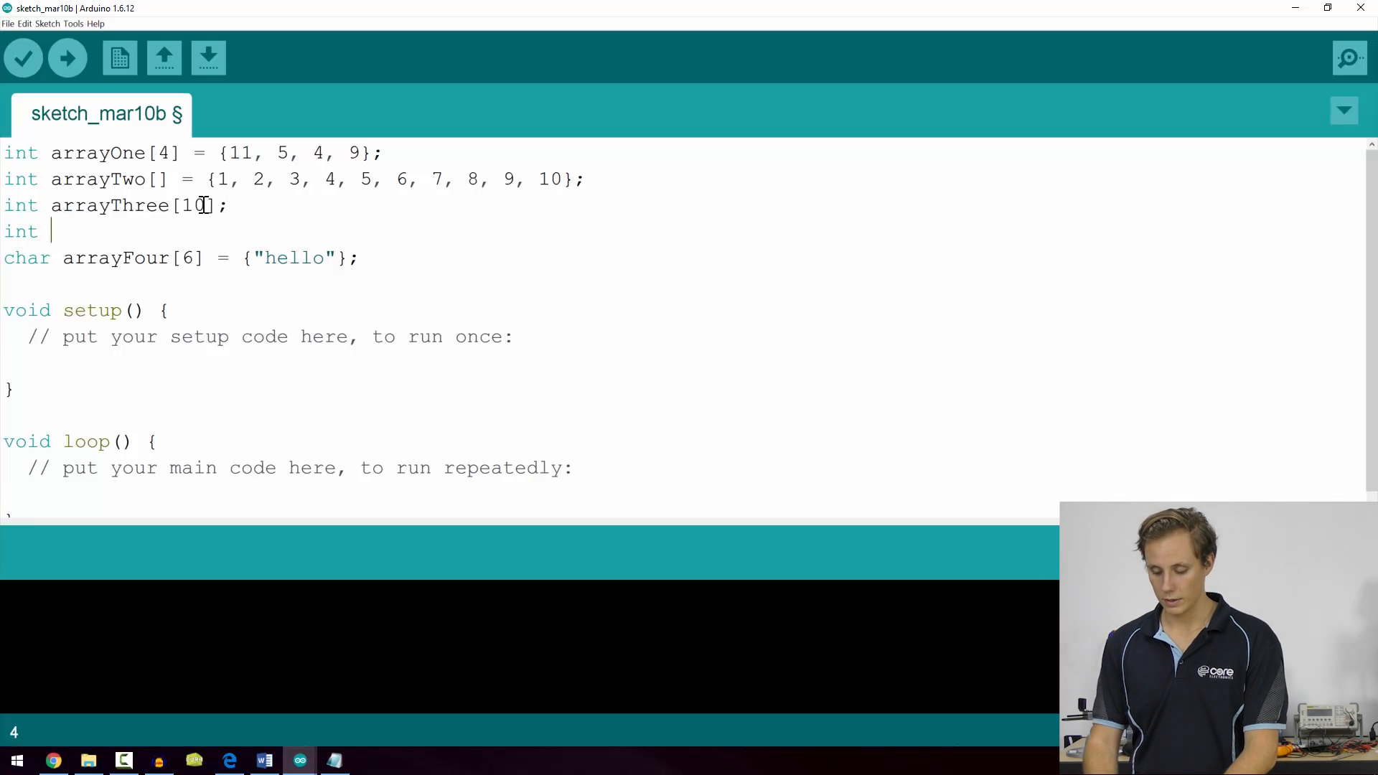
type("someValue")
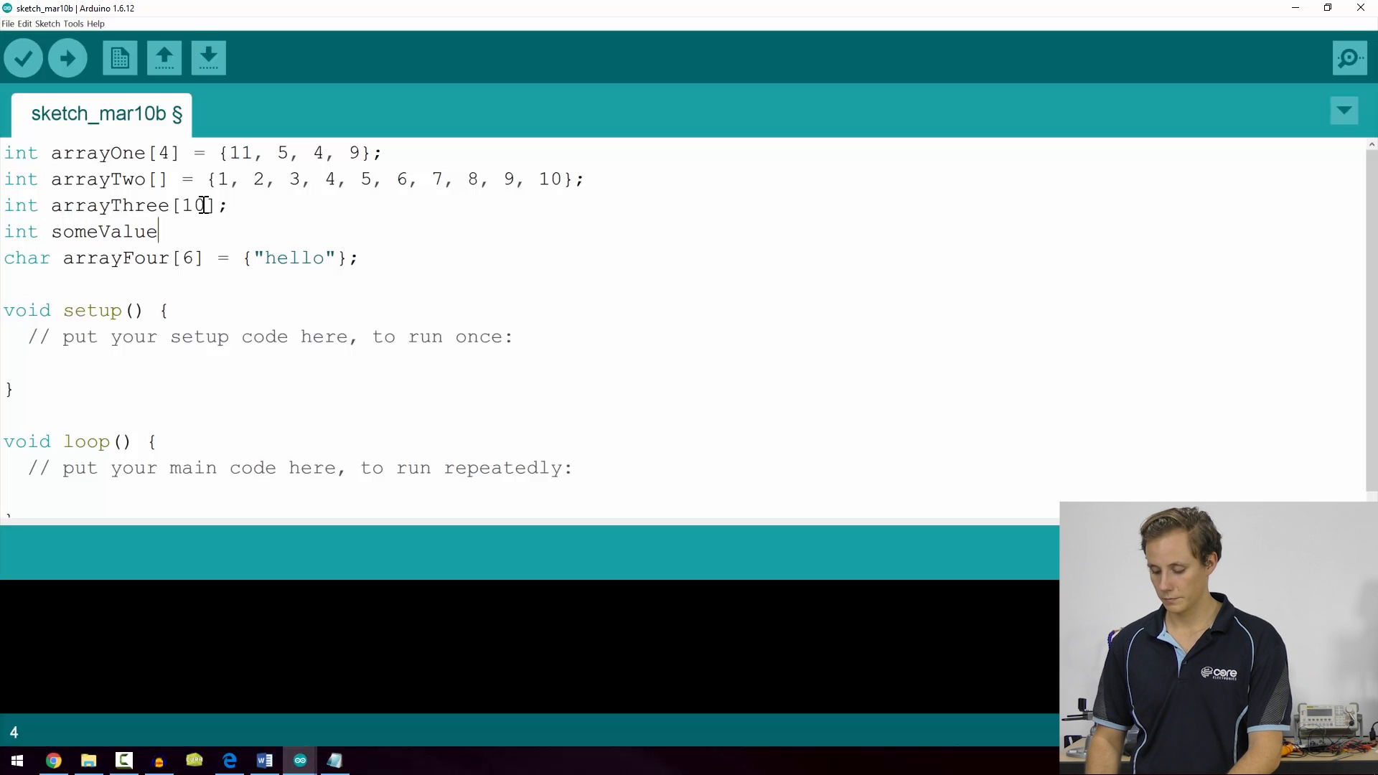
type(";")
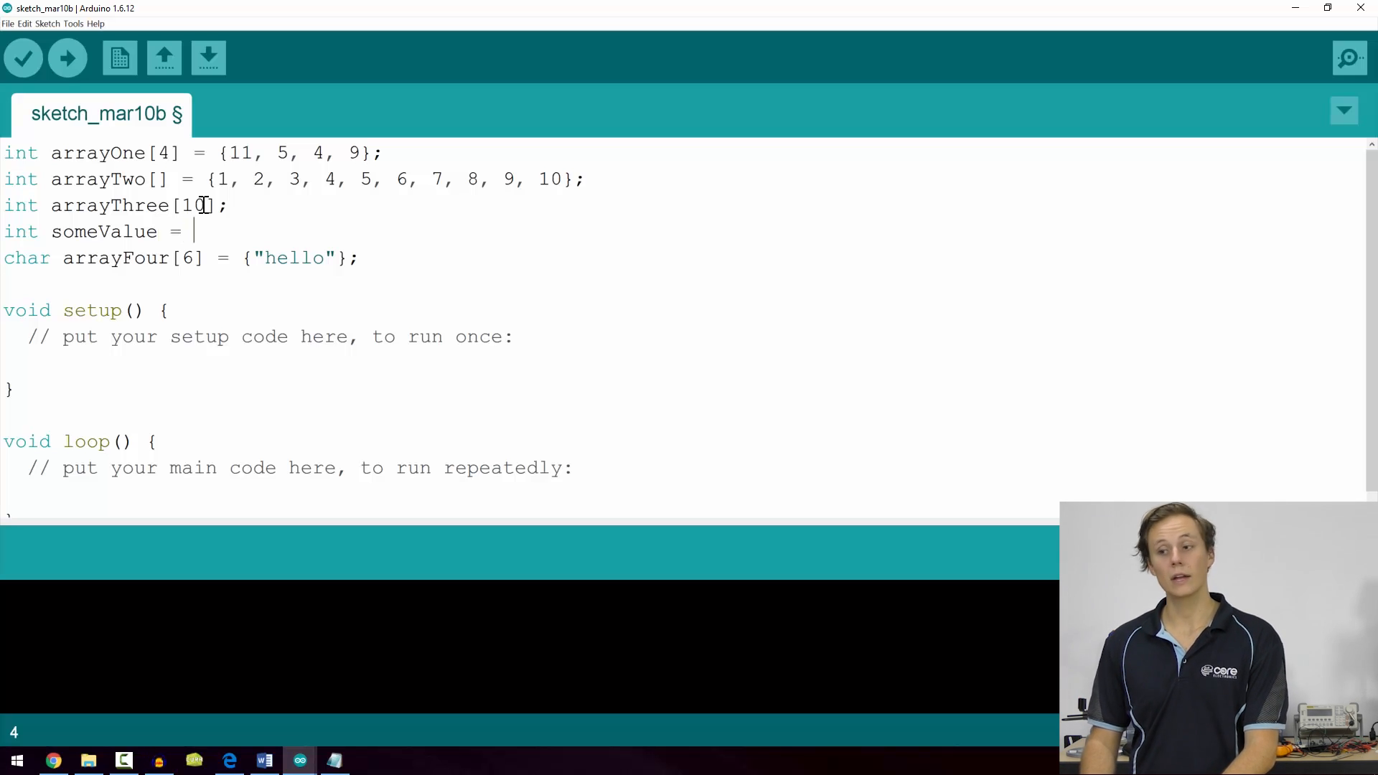
key("BackSpace")
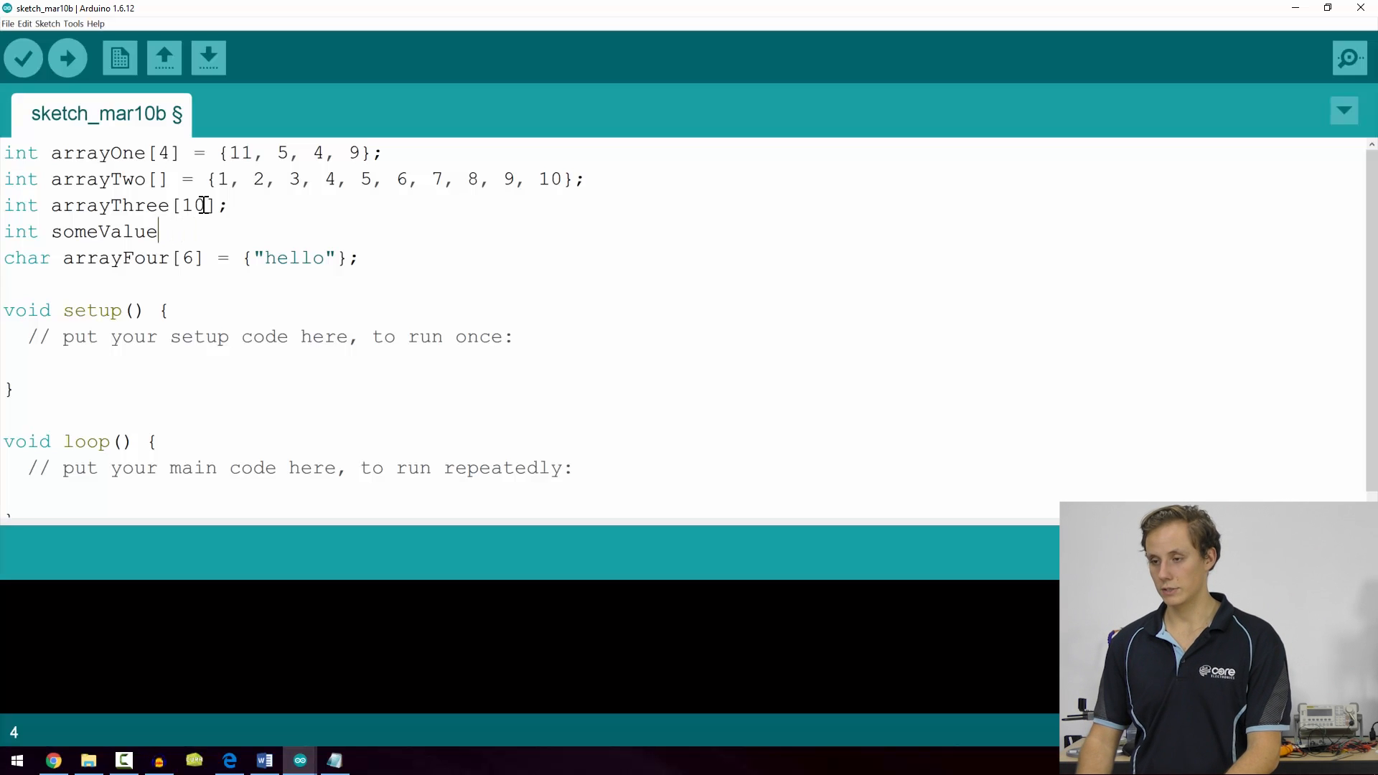
key("Backspace")
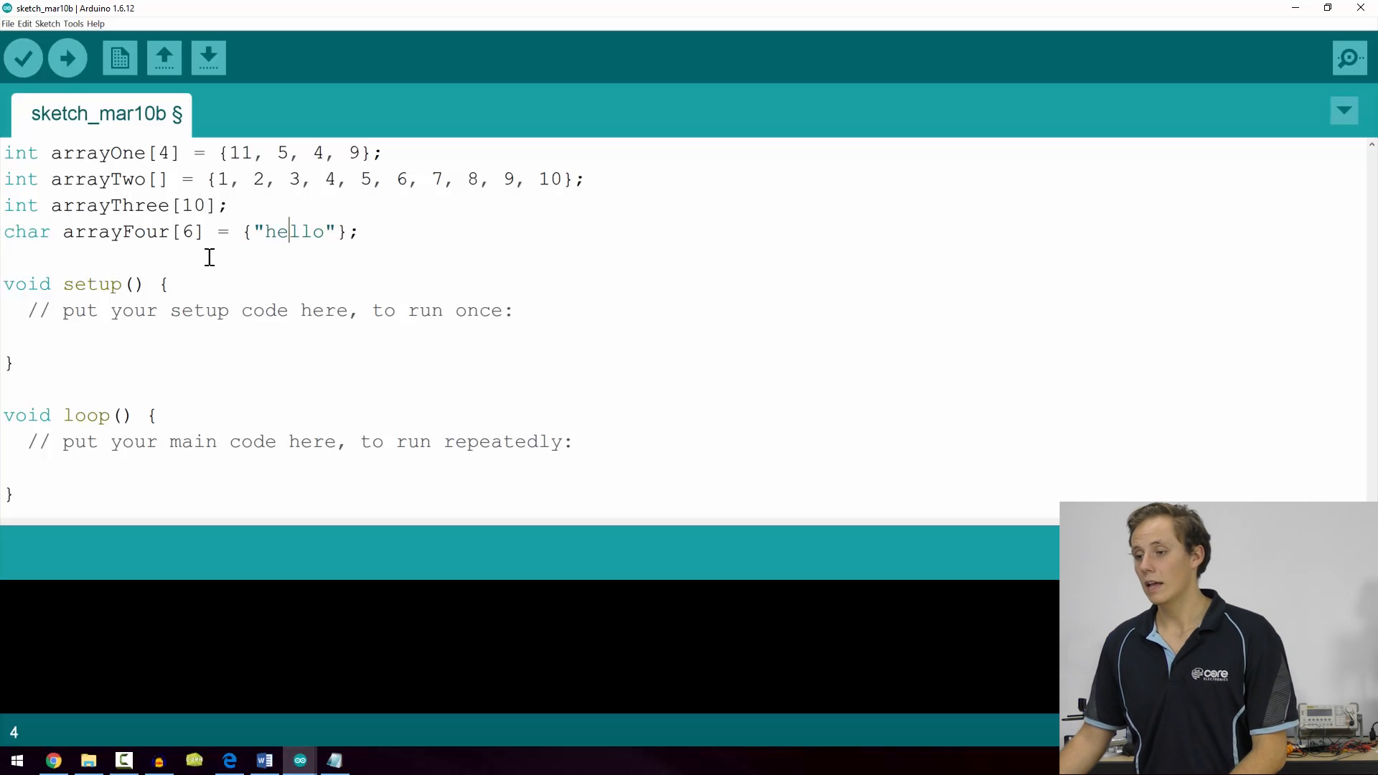
double_click(188, 231)
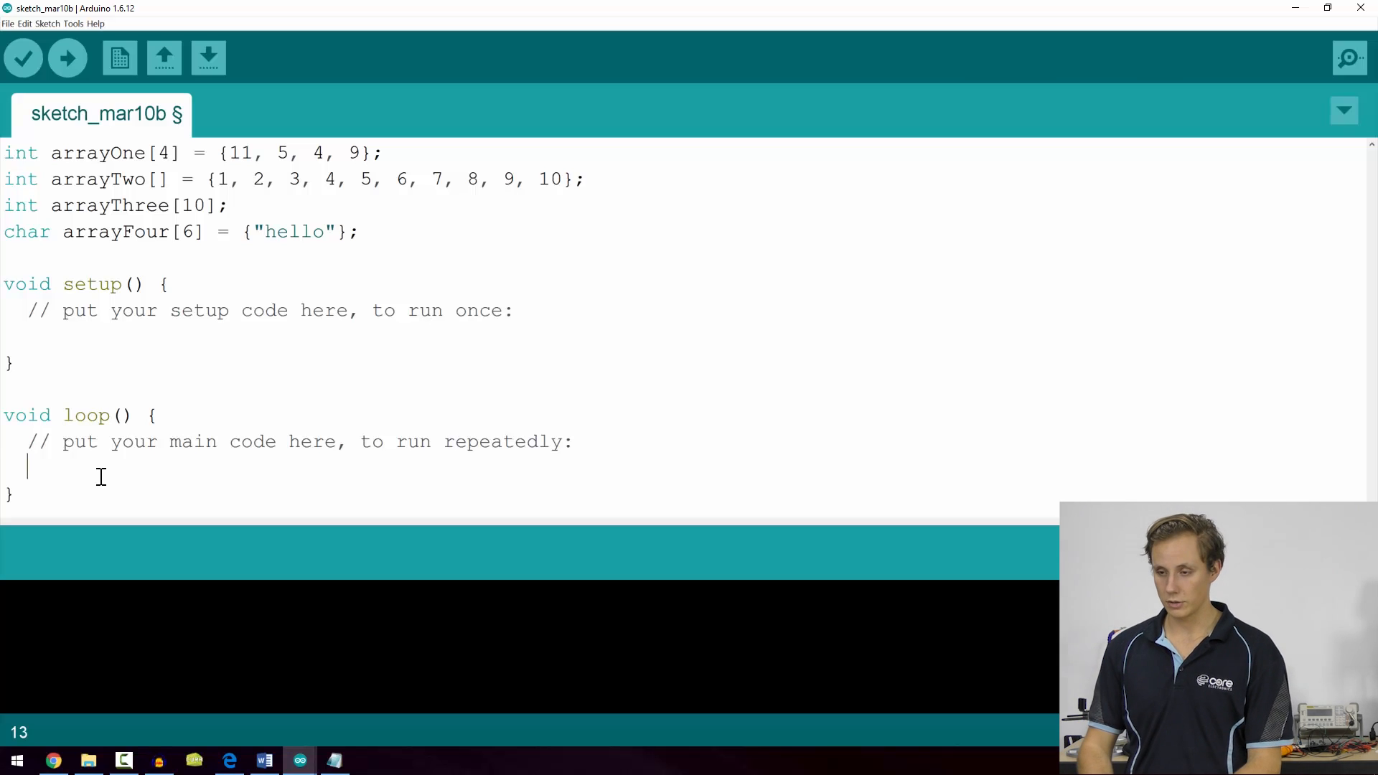
type("array")
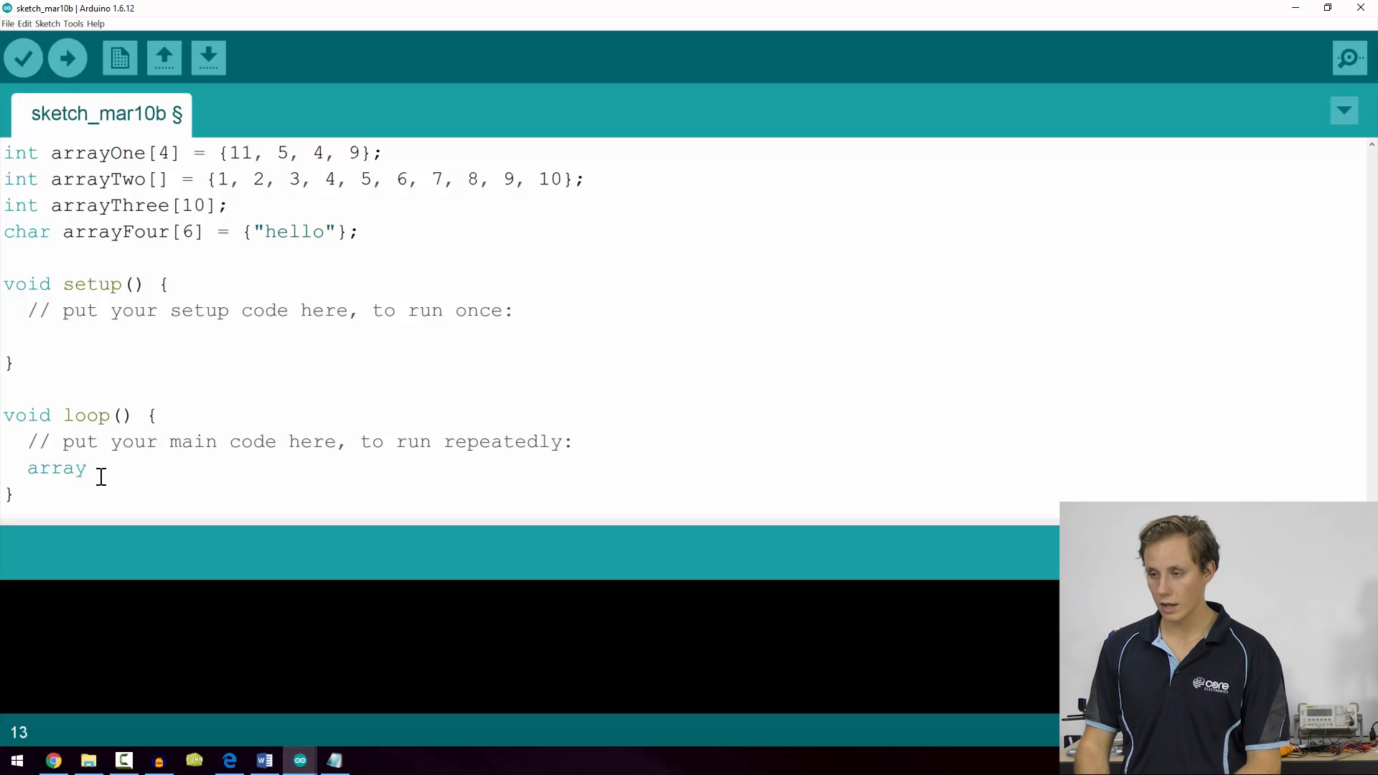
type("O")
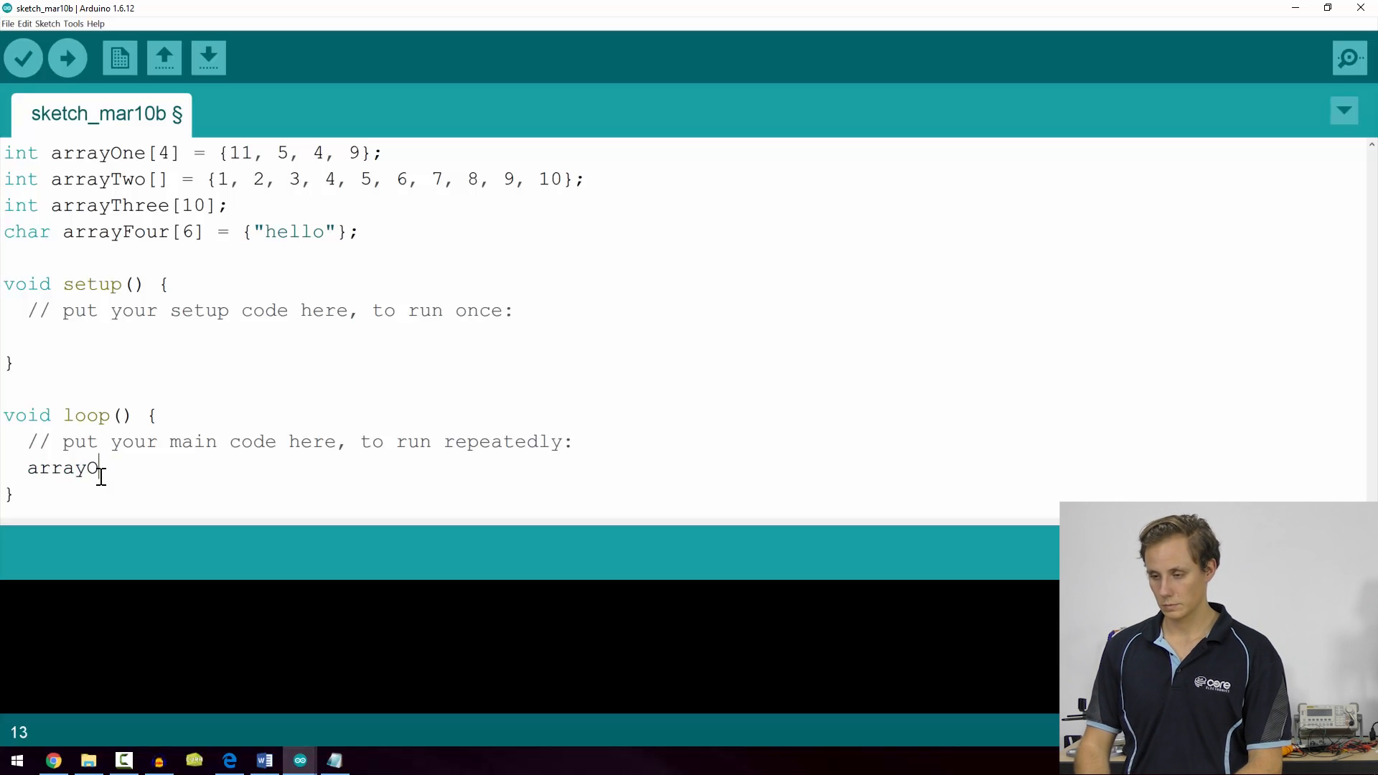
type("ne[]")
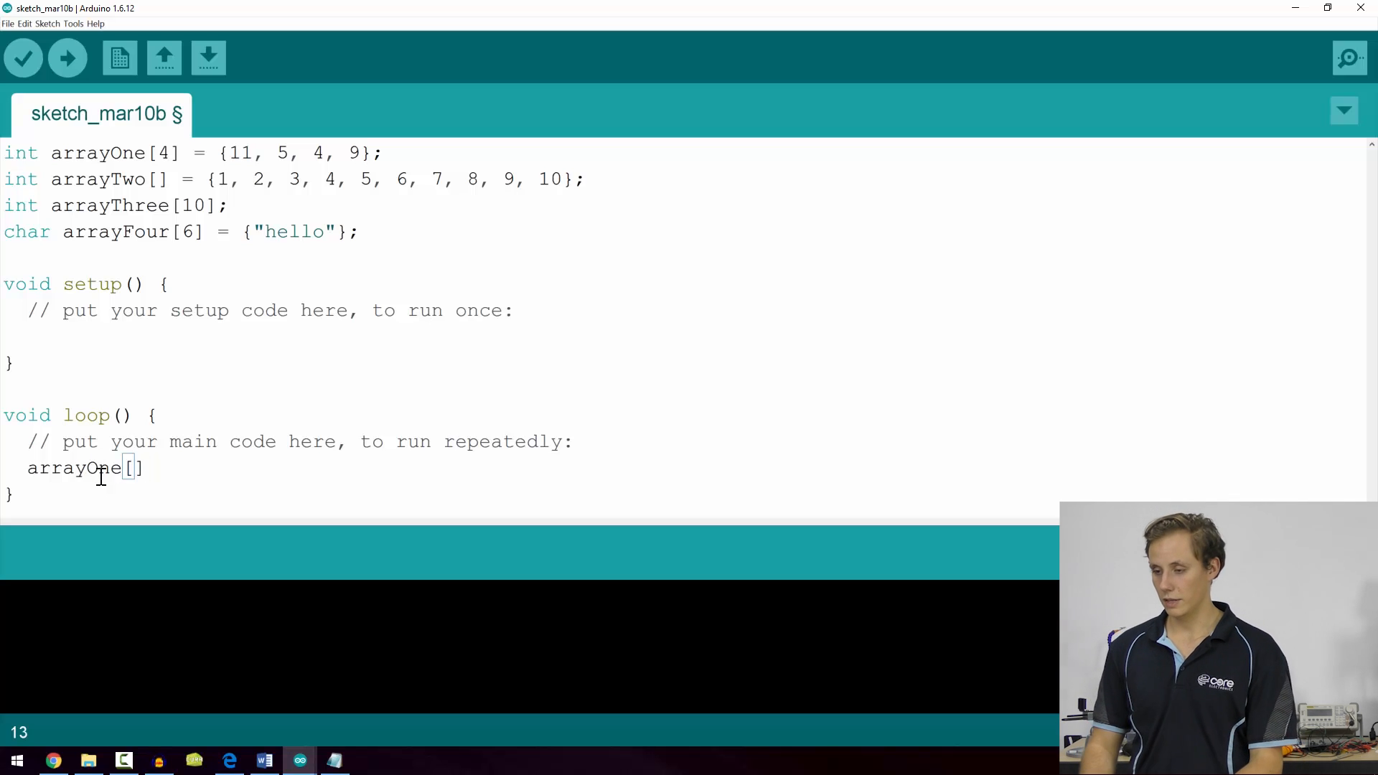
key("Backspace")
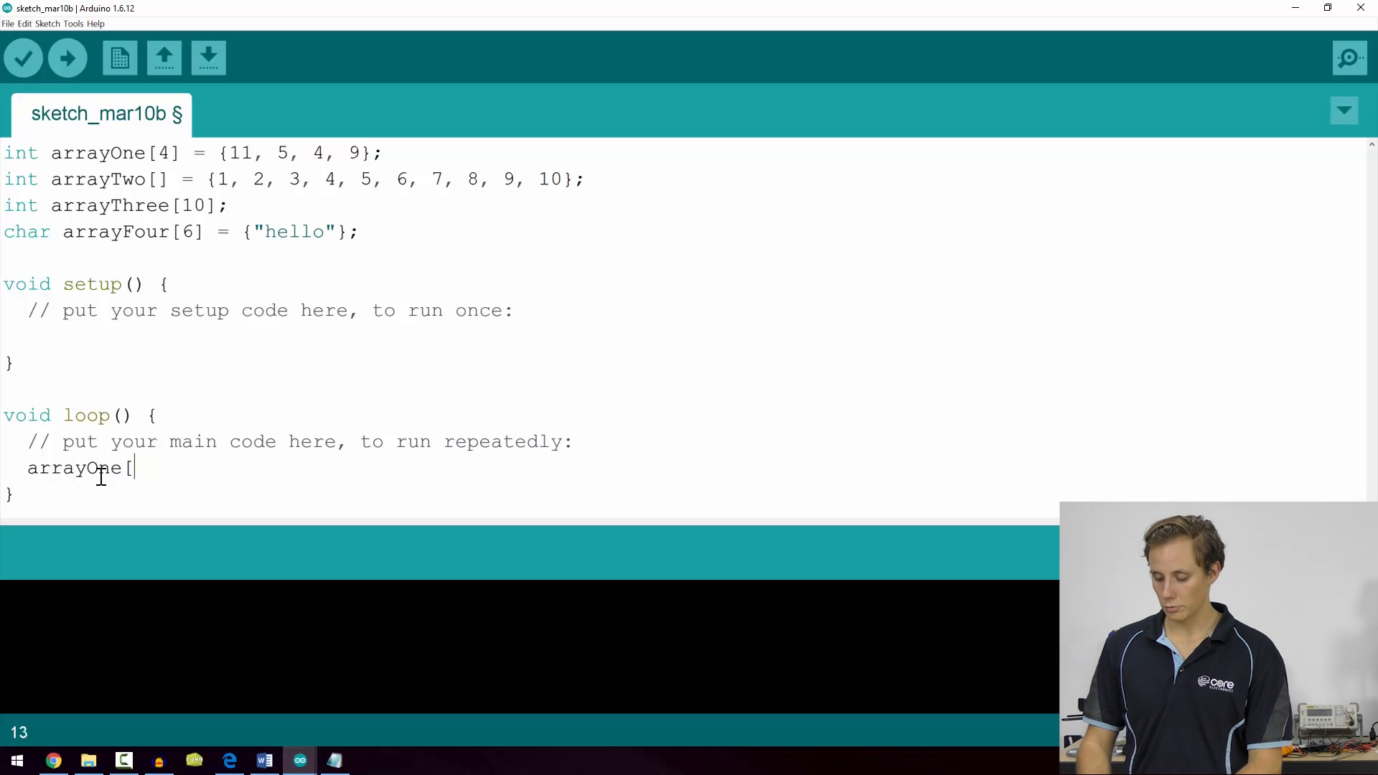
type("0]")
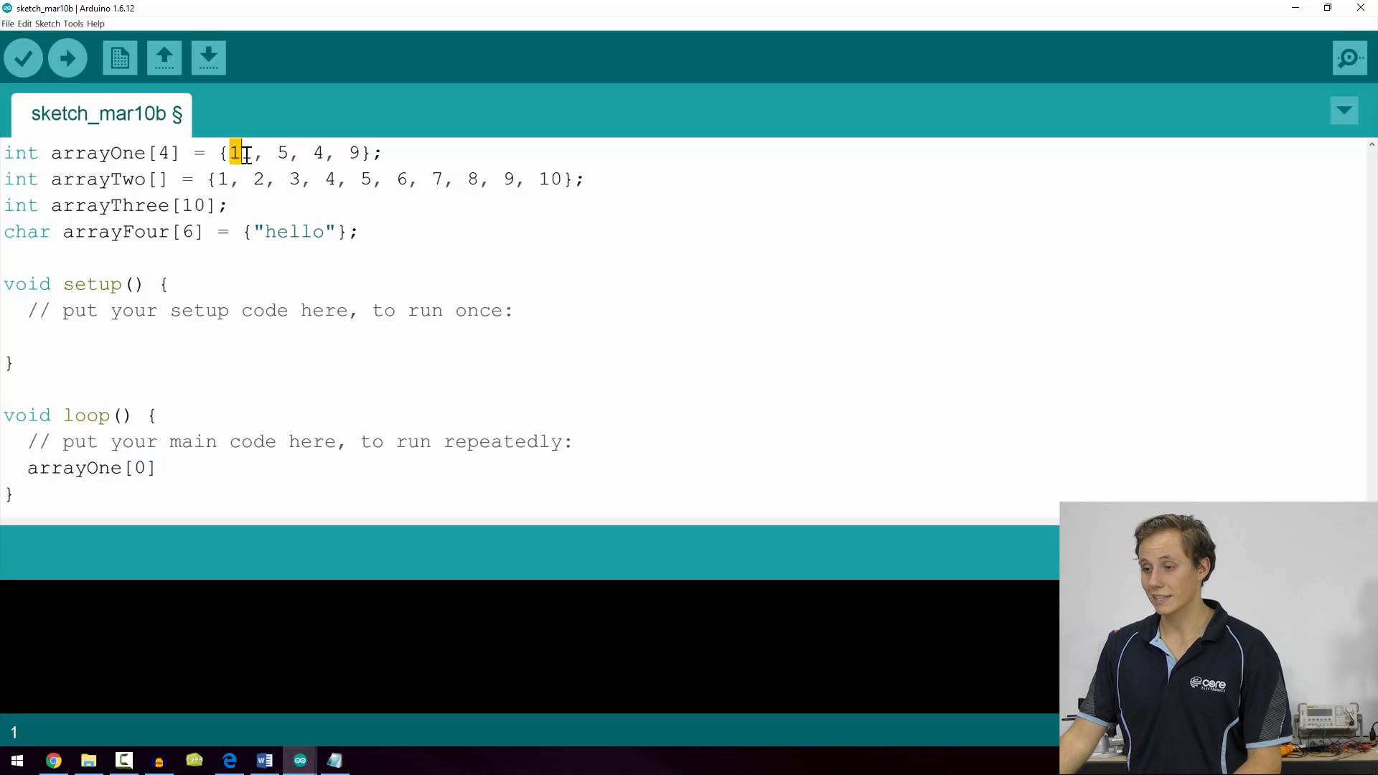
type("1")
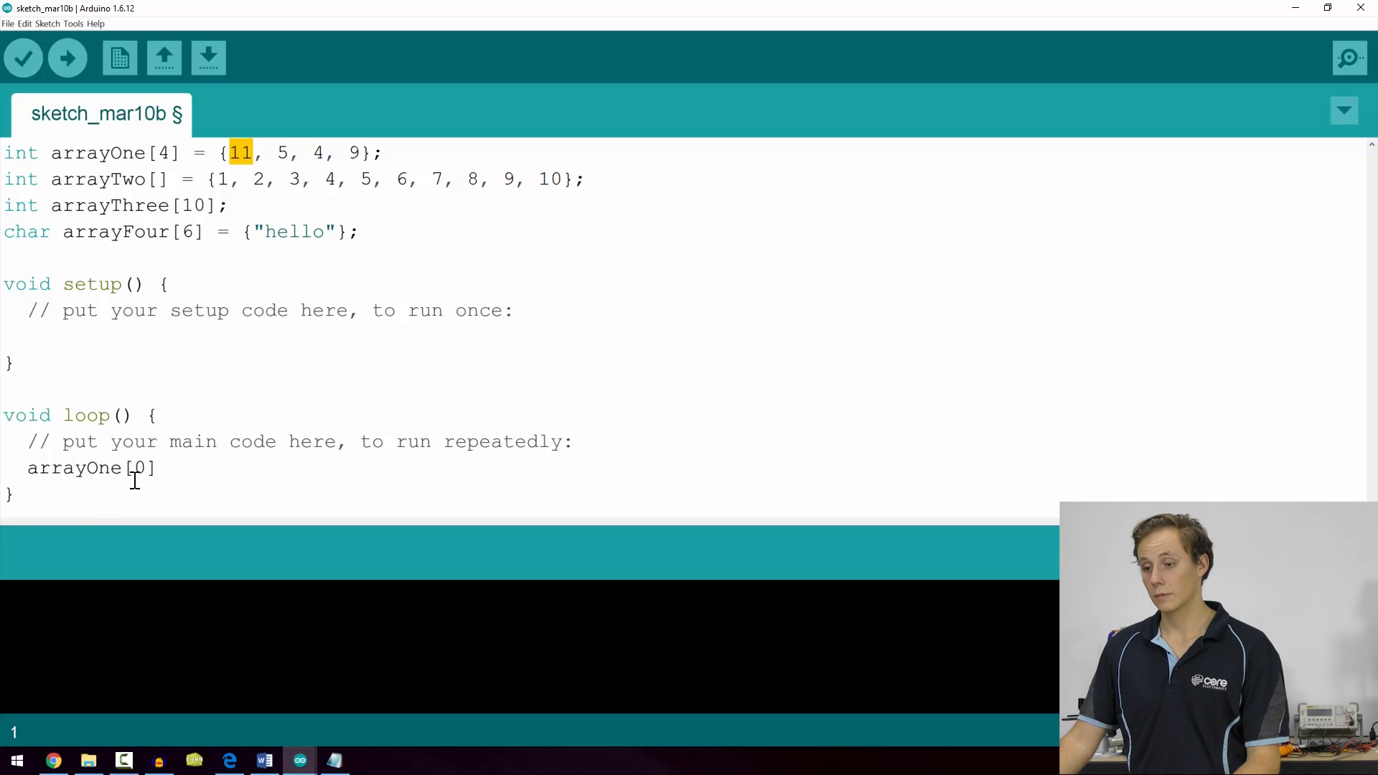
type("1")
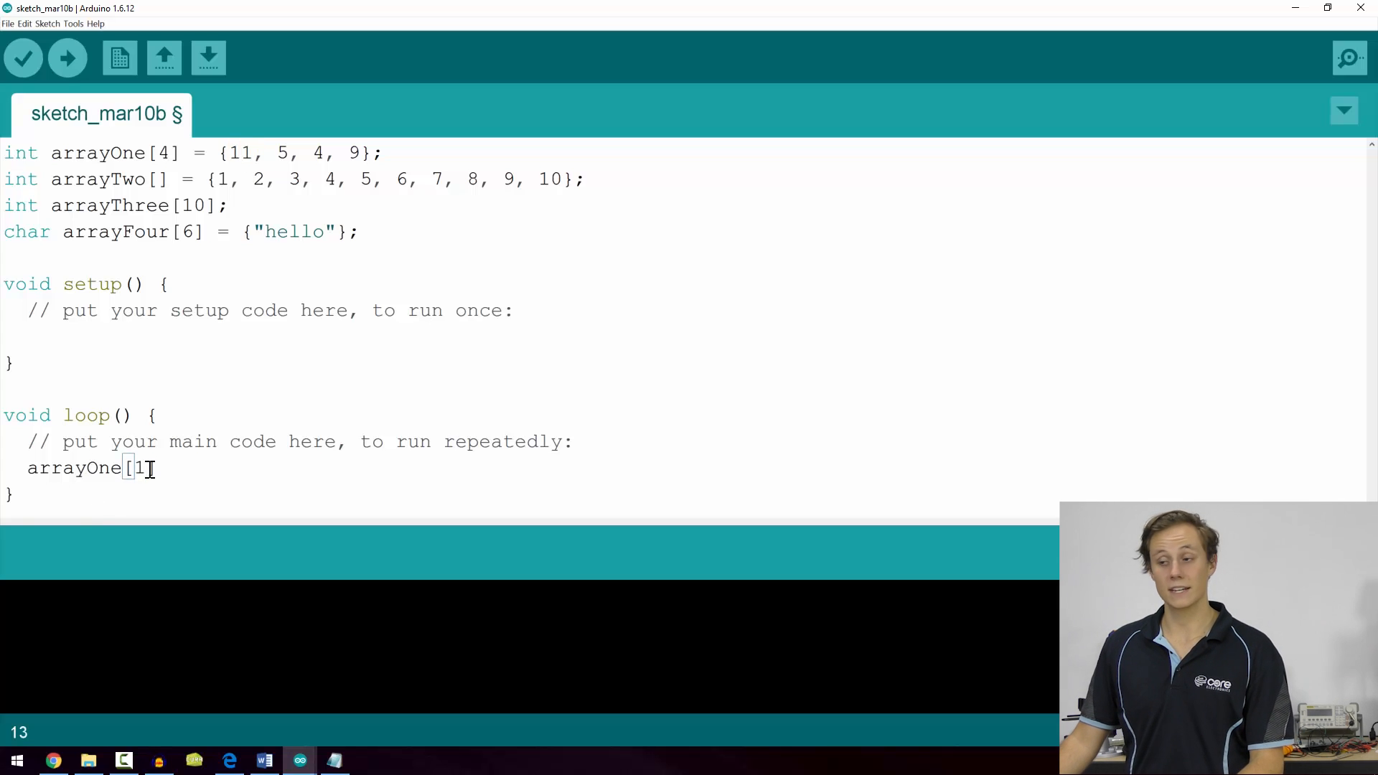
double_click(281, 154)
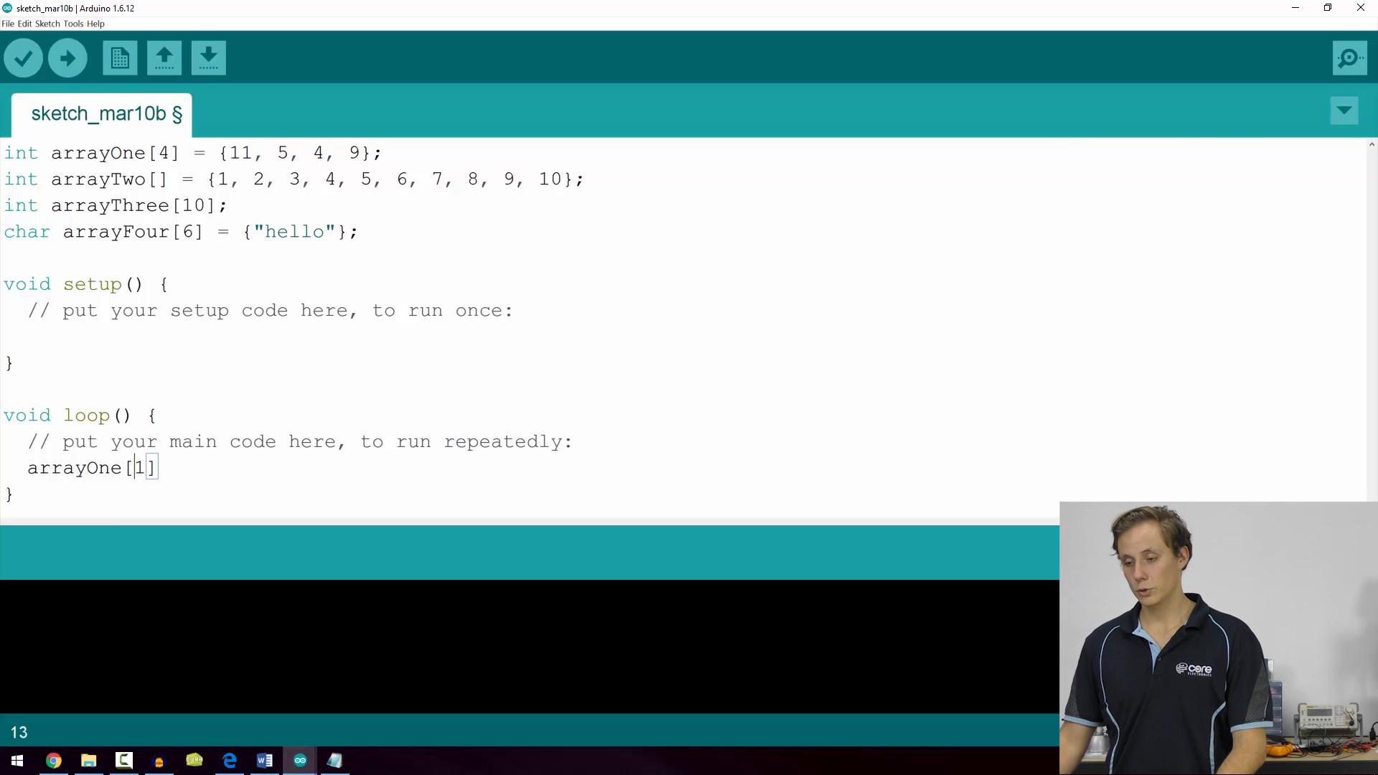
key("Backspace")
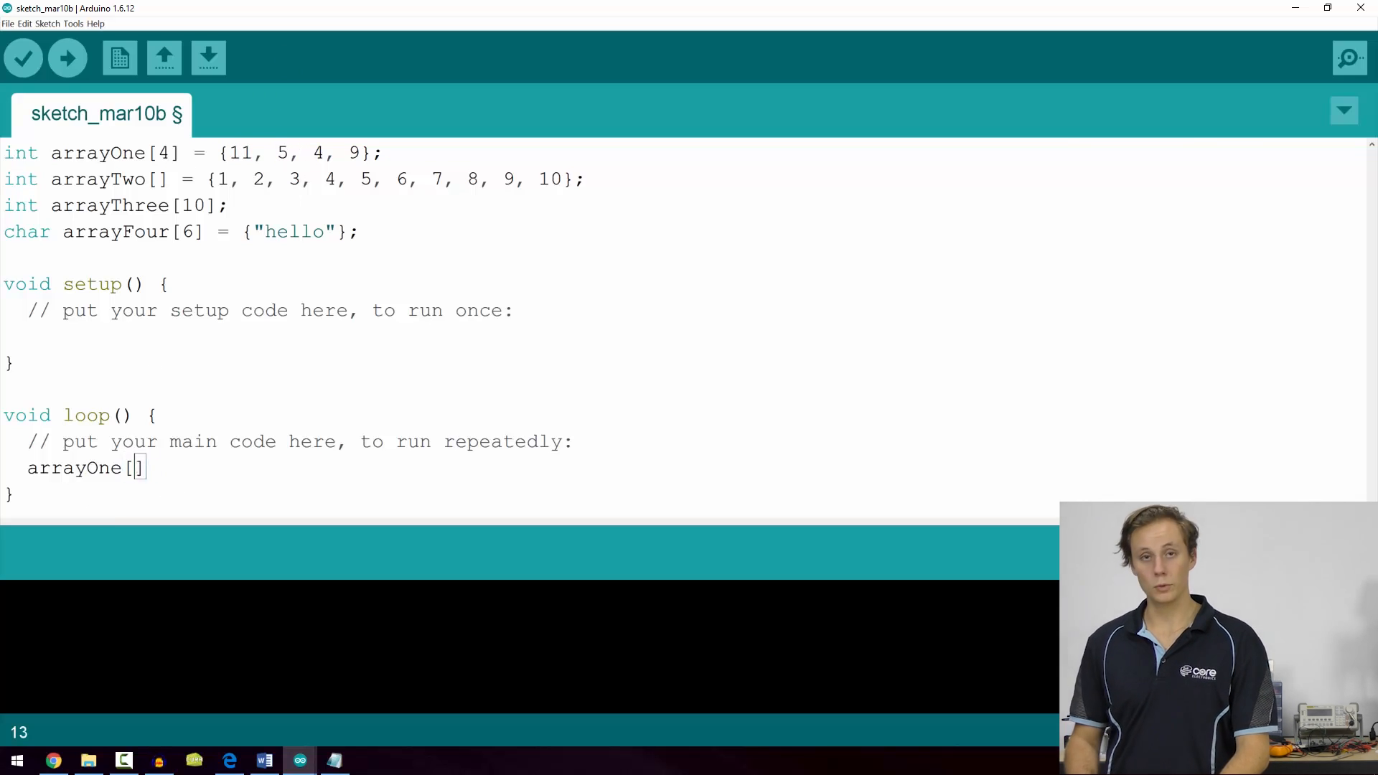
type("2")
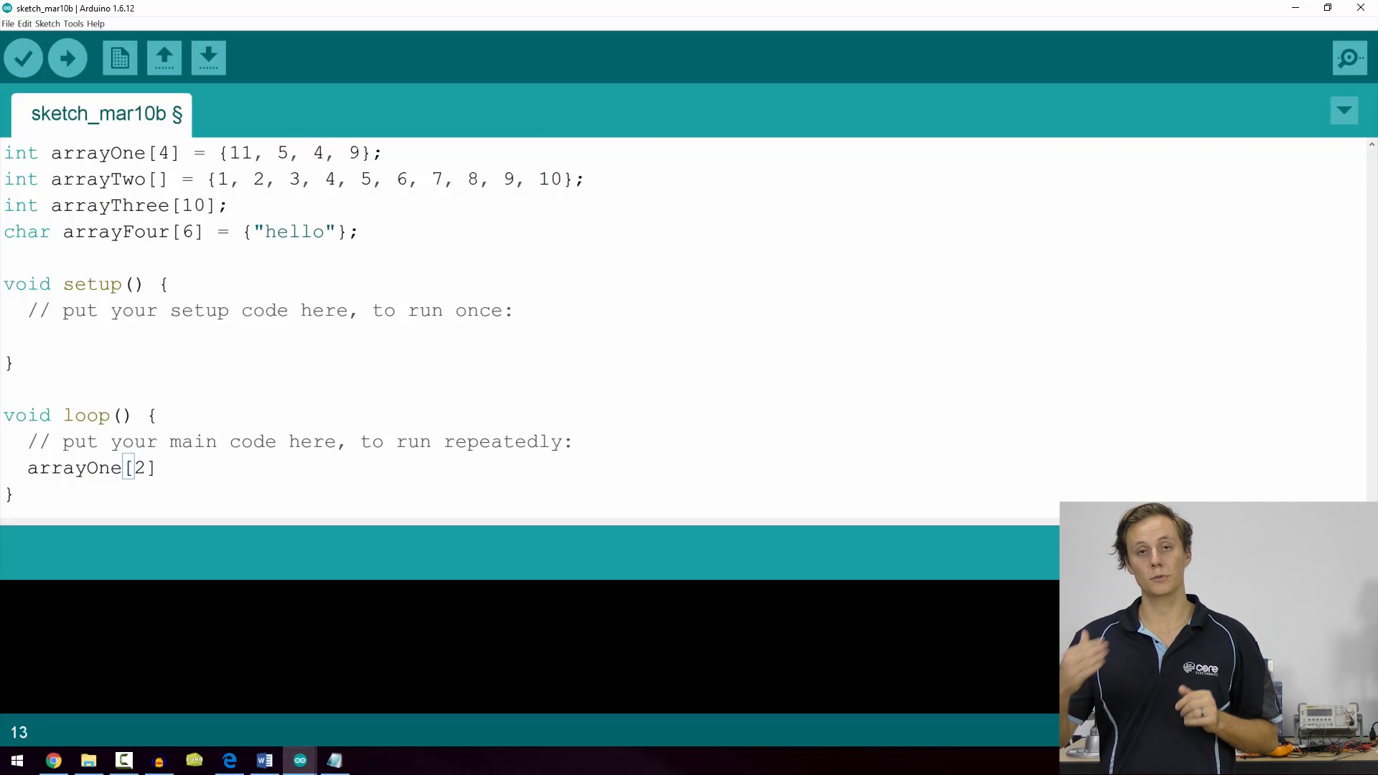
right_click(141, 479)
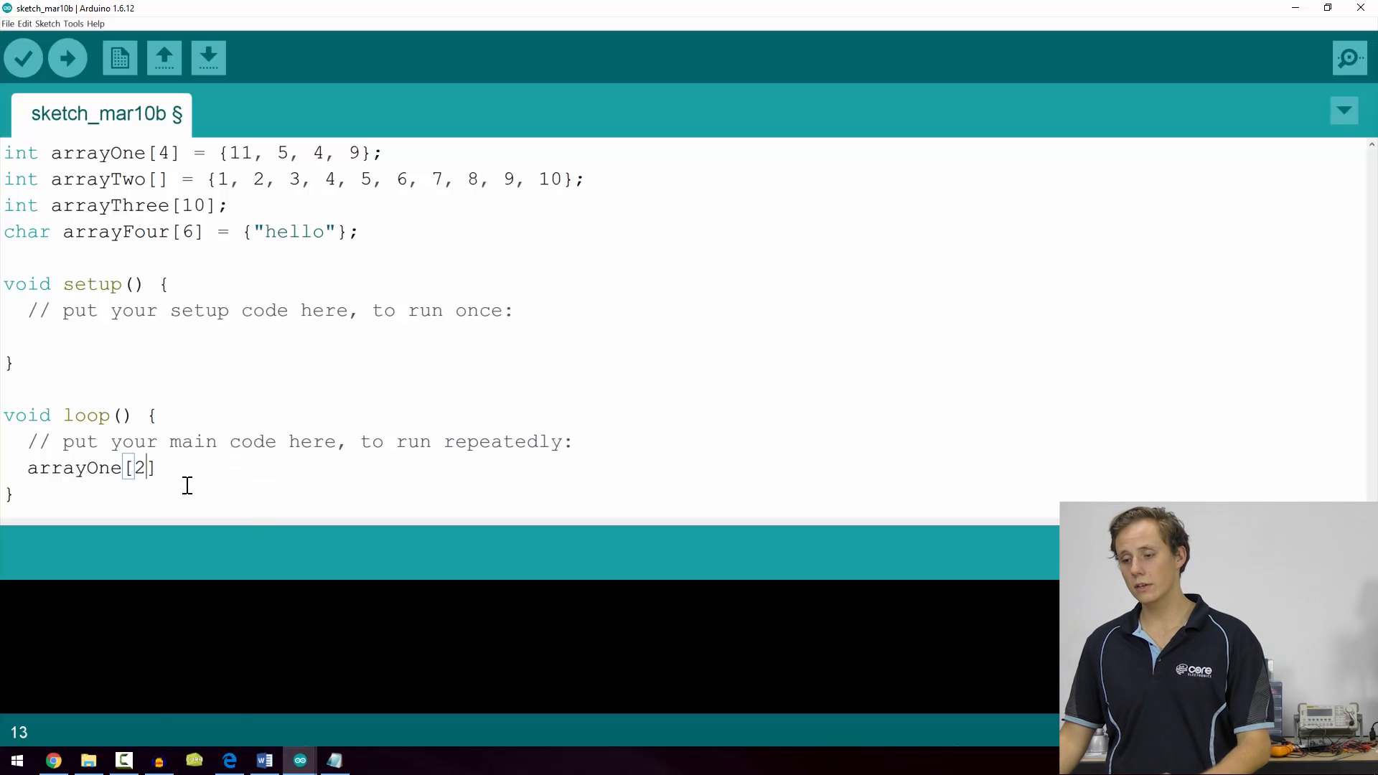
double_click(74, 468)
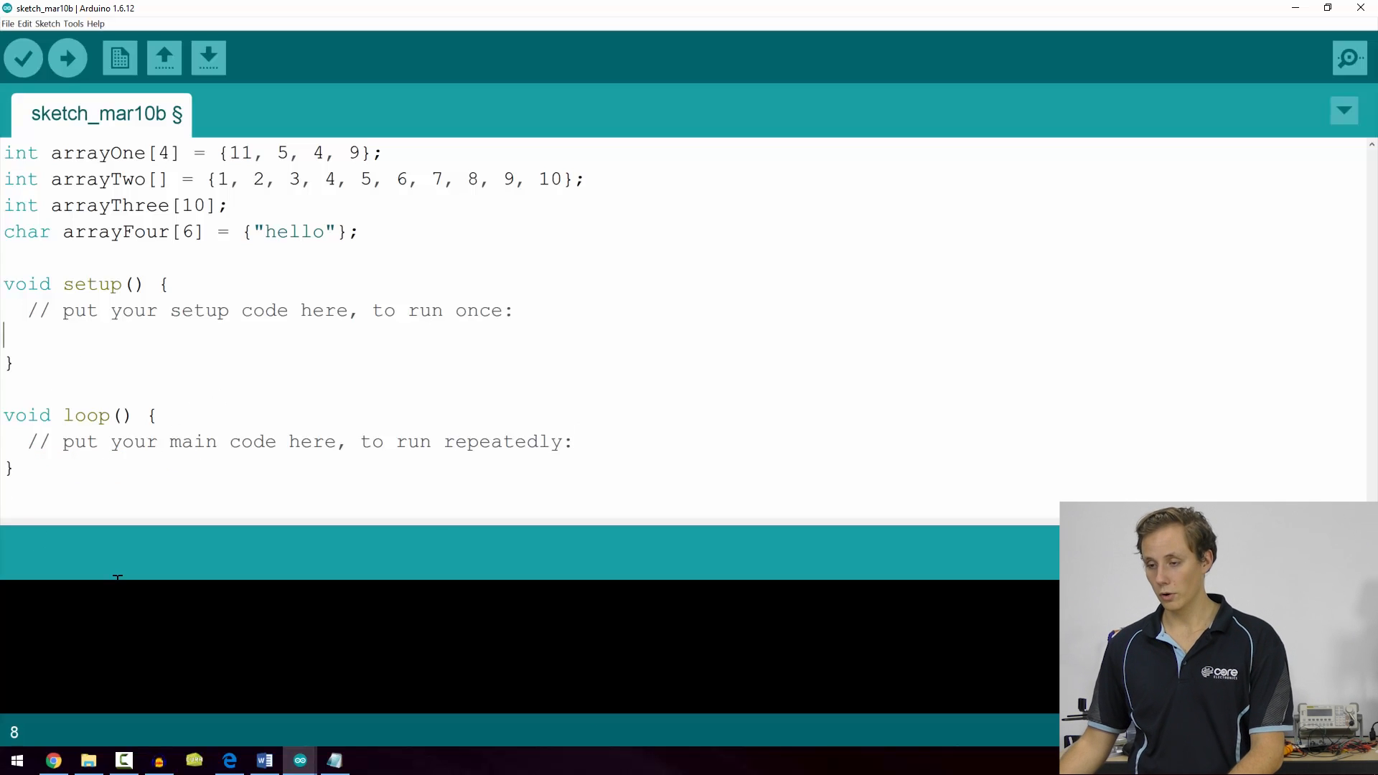
Write for(int i; i<10; i++) in setup calling pinMode(arrayTwo[i]) inside its braces.
type("for")
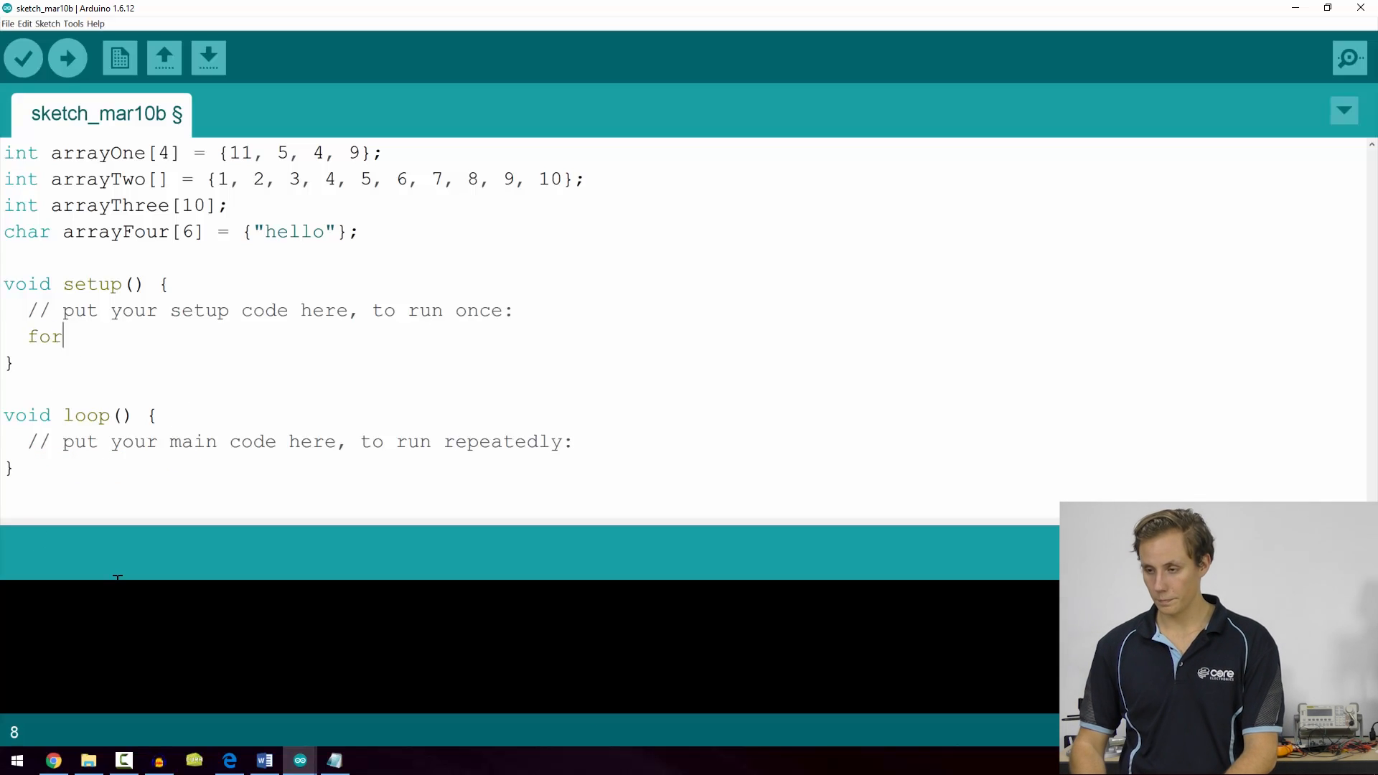
type("(int i;")
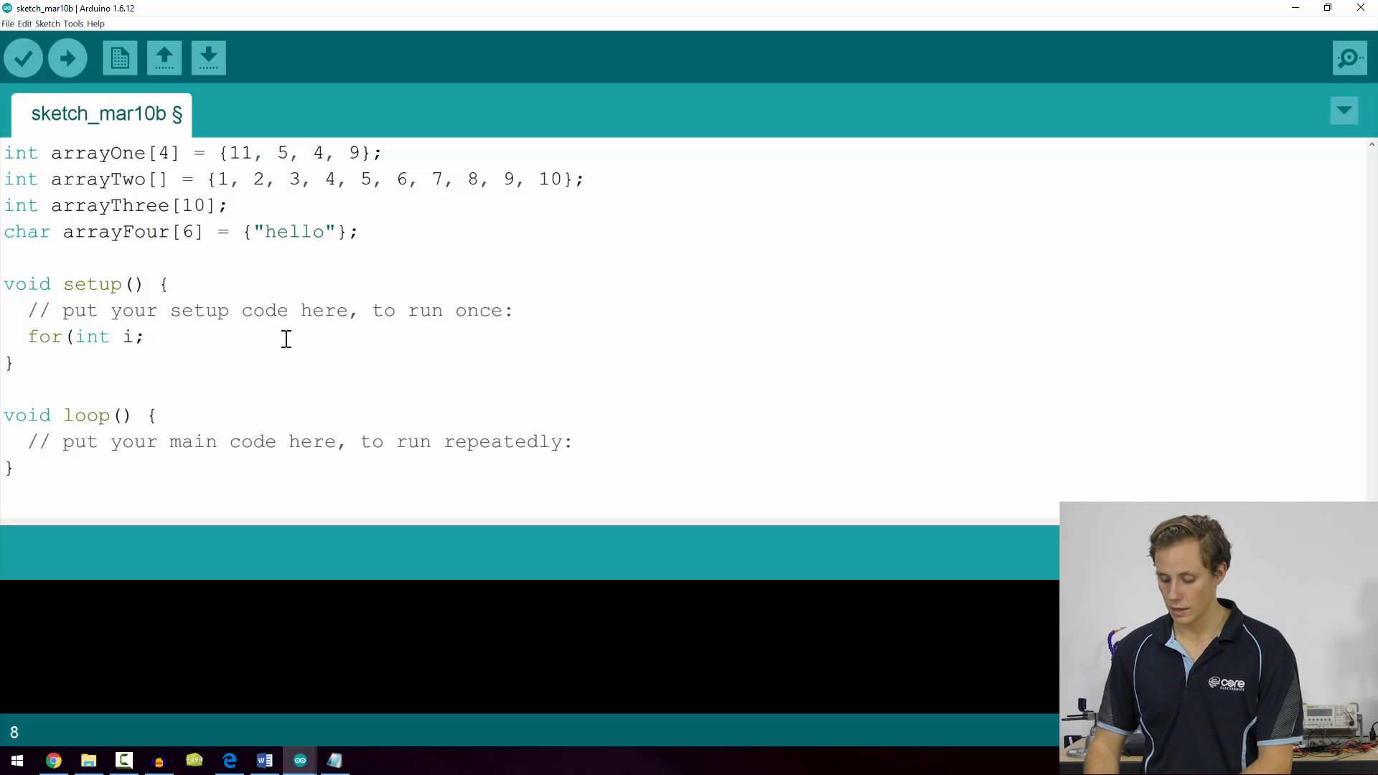
type("i,")
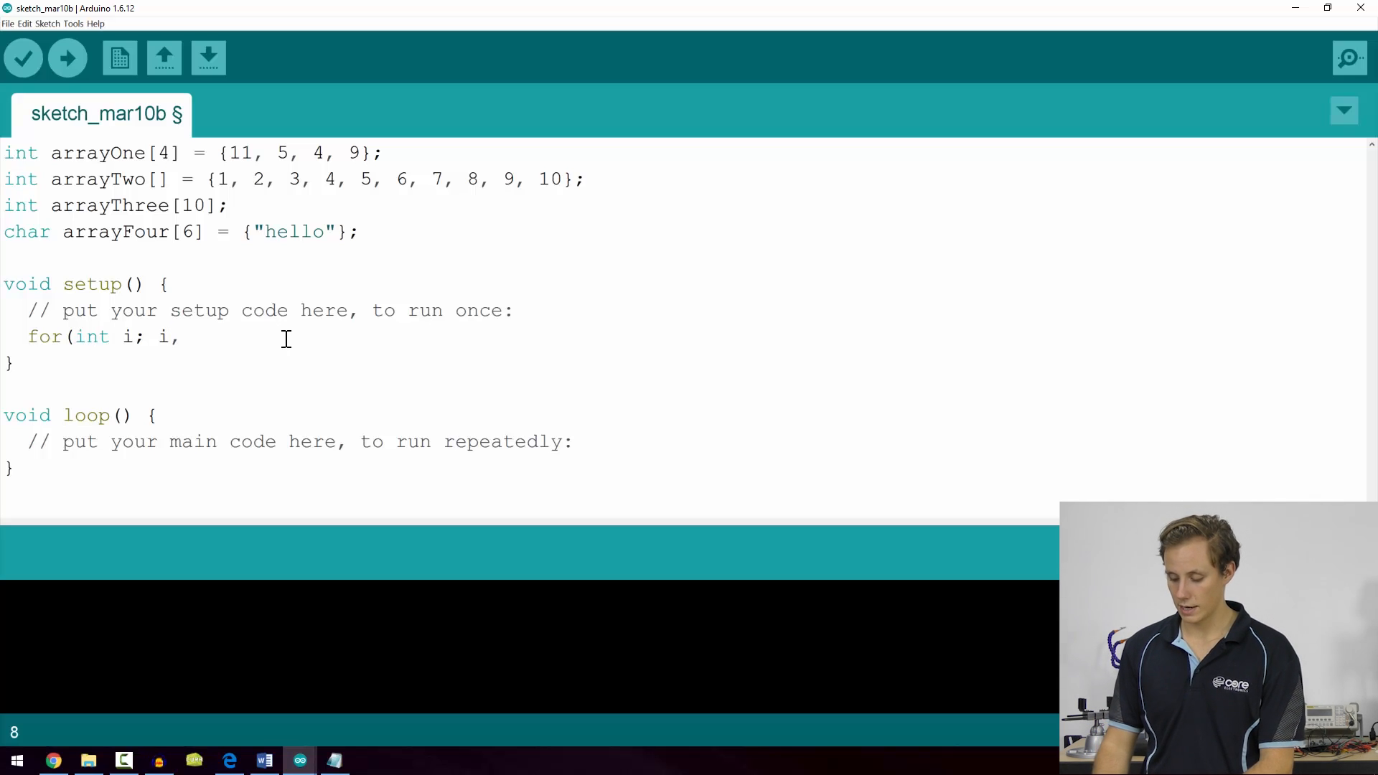
type("<10; i++")
type("{")
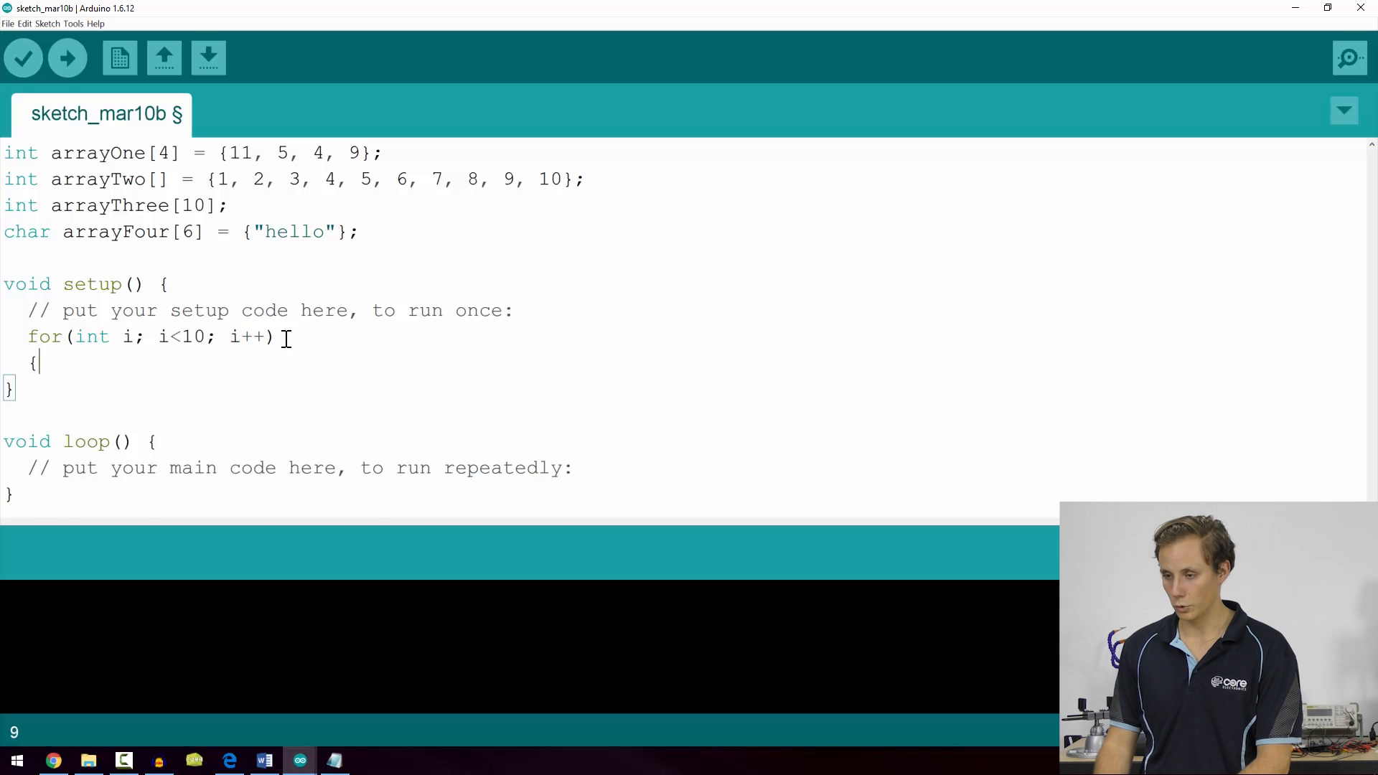
type("di")
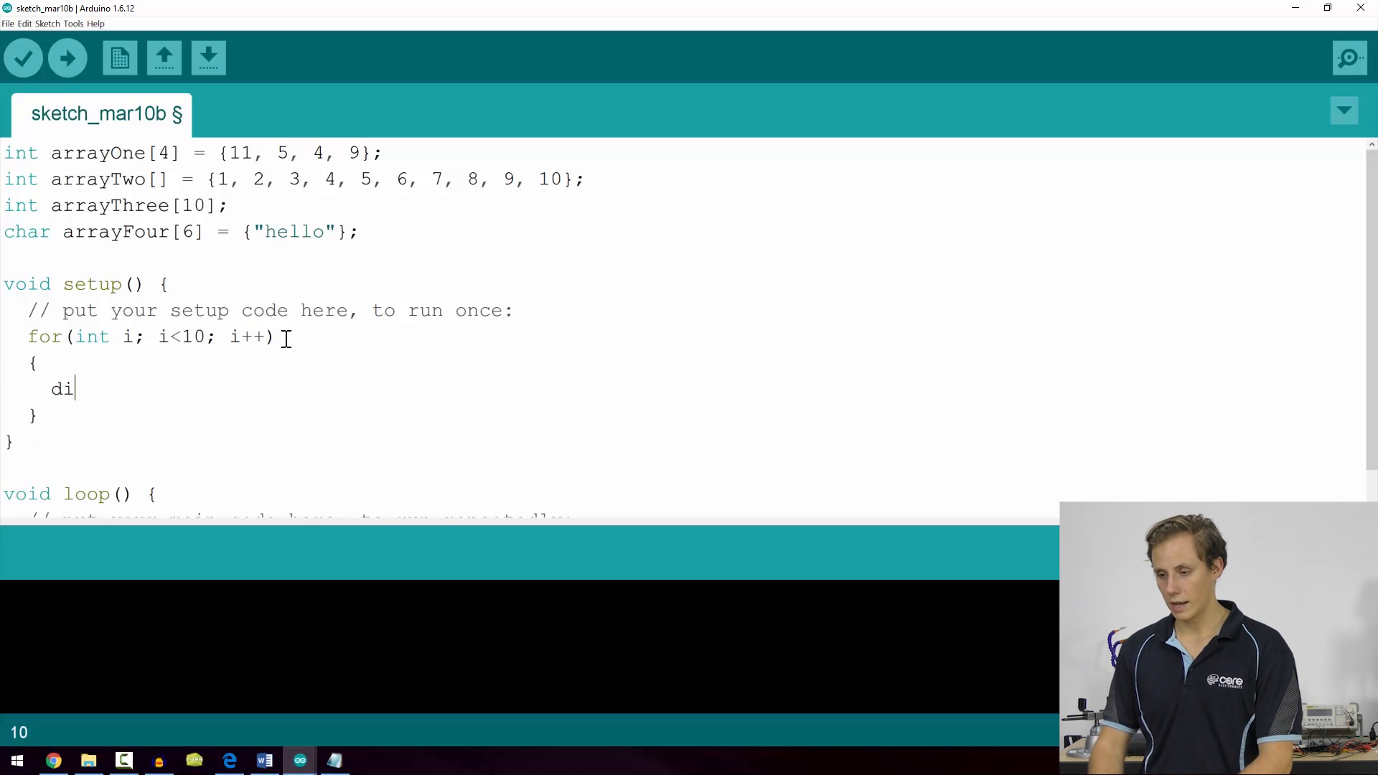
type("pinMode")
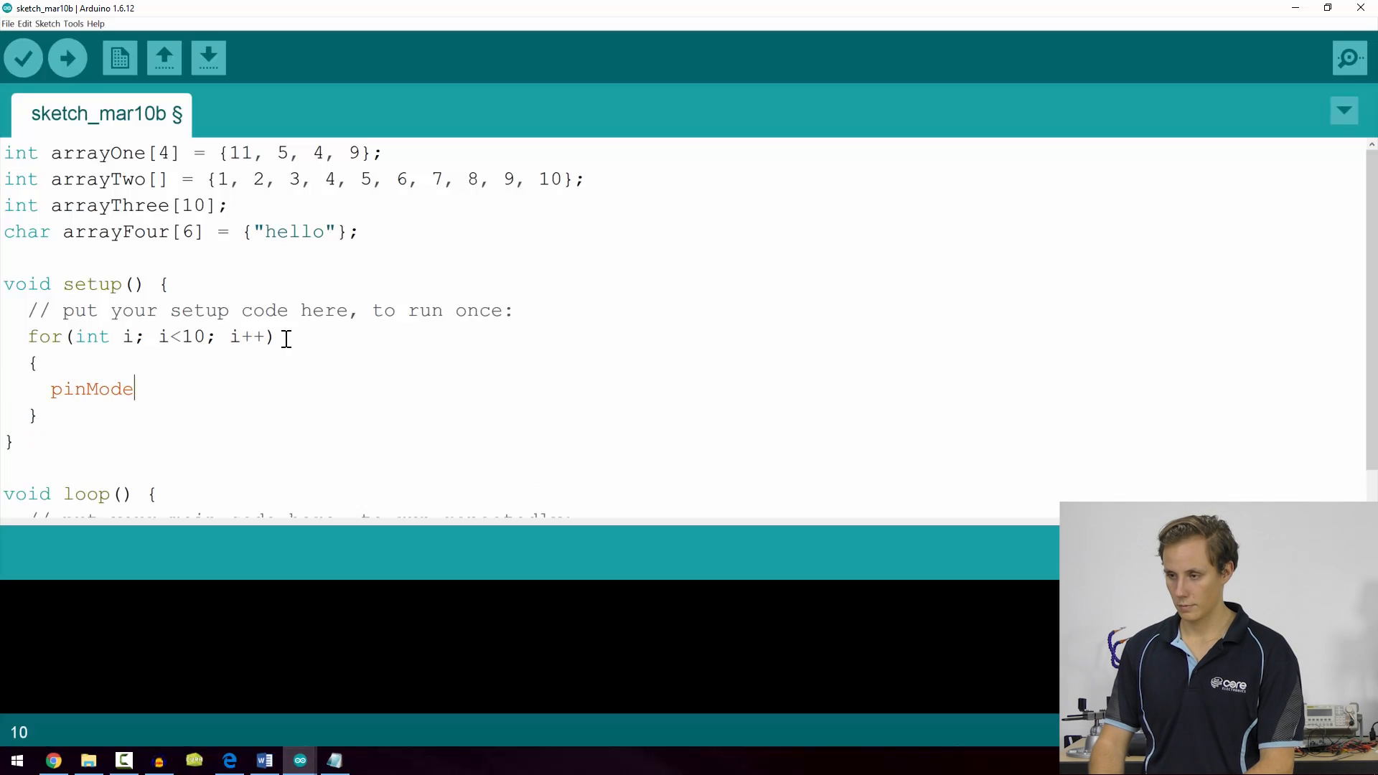
type("(arr")
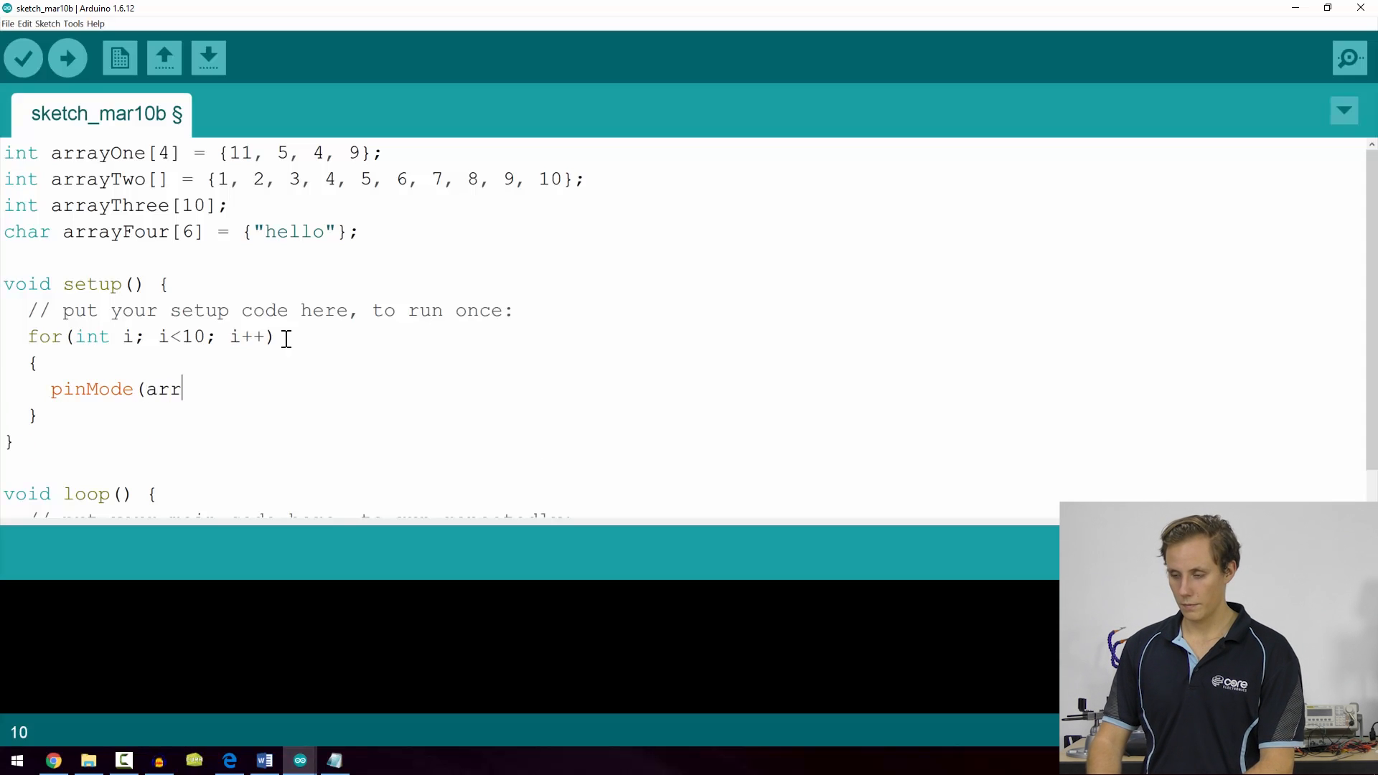
type("ayTwo[")
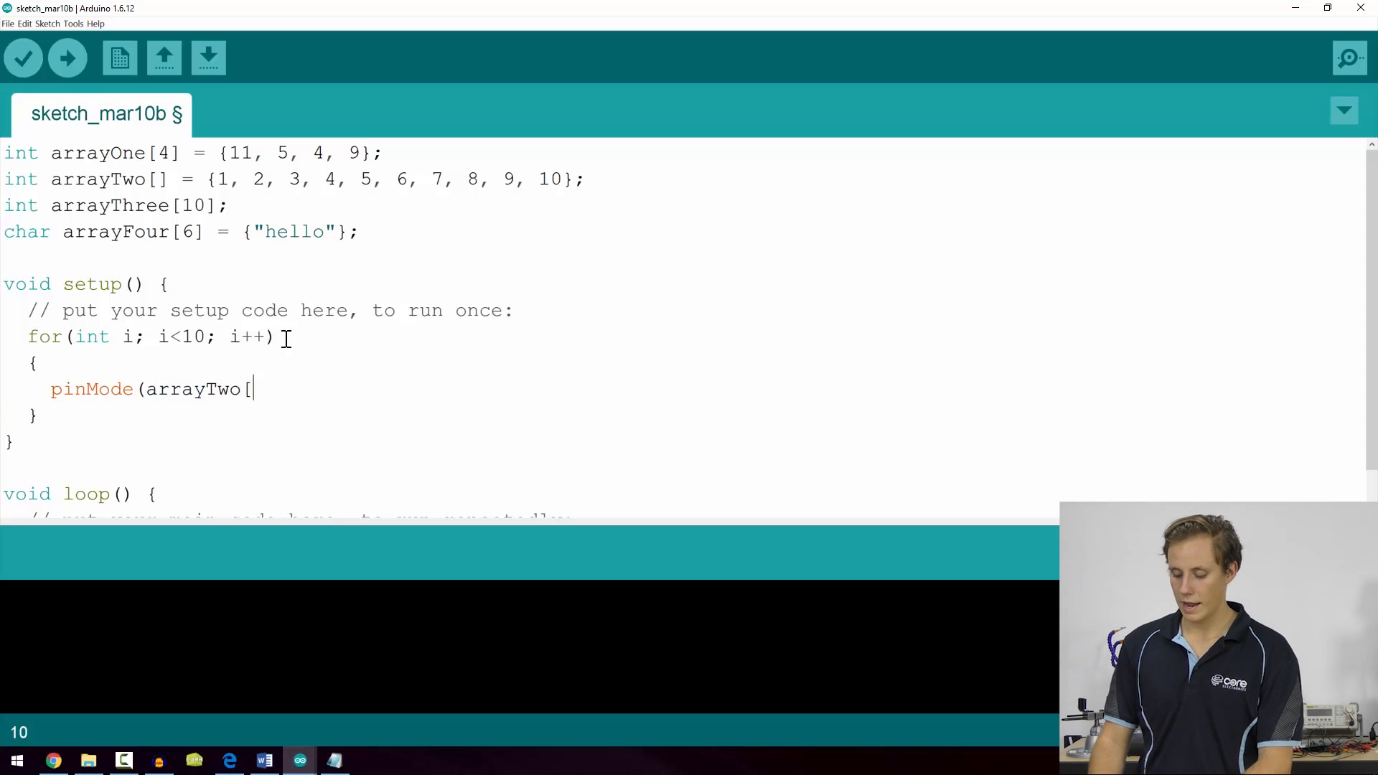
type("i]")
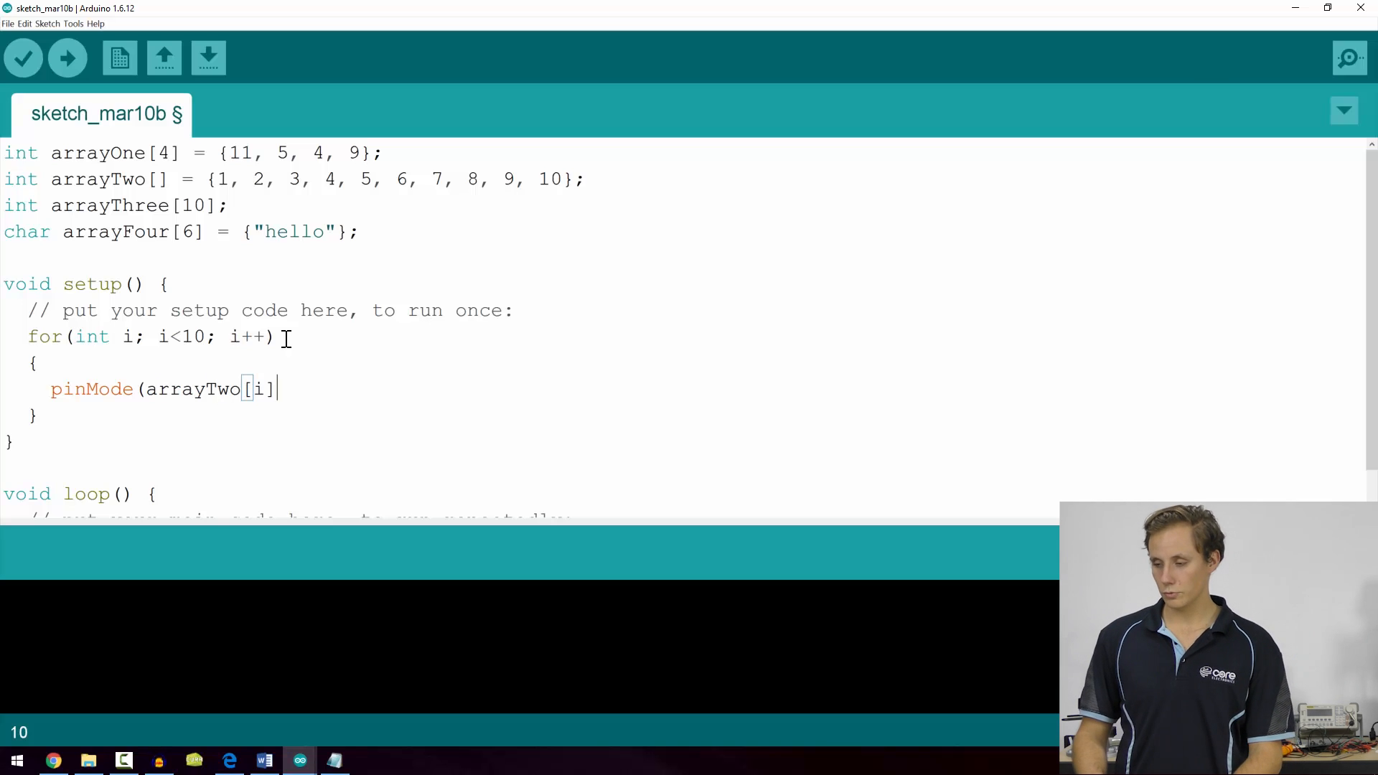
type(");")
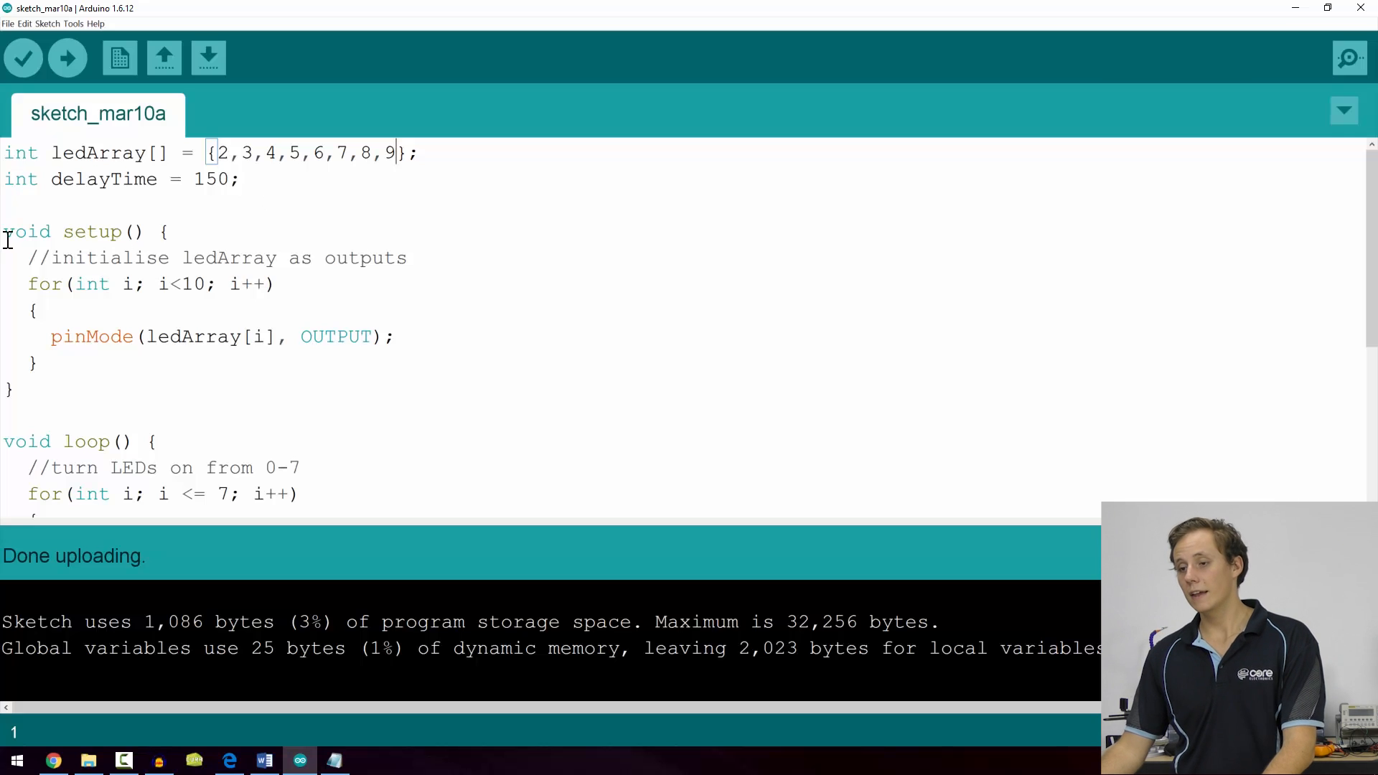
mouse_move(40, 365)
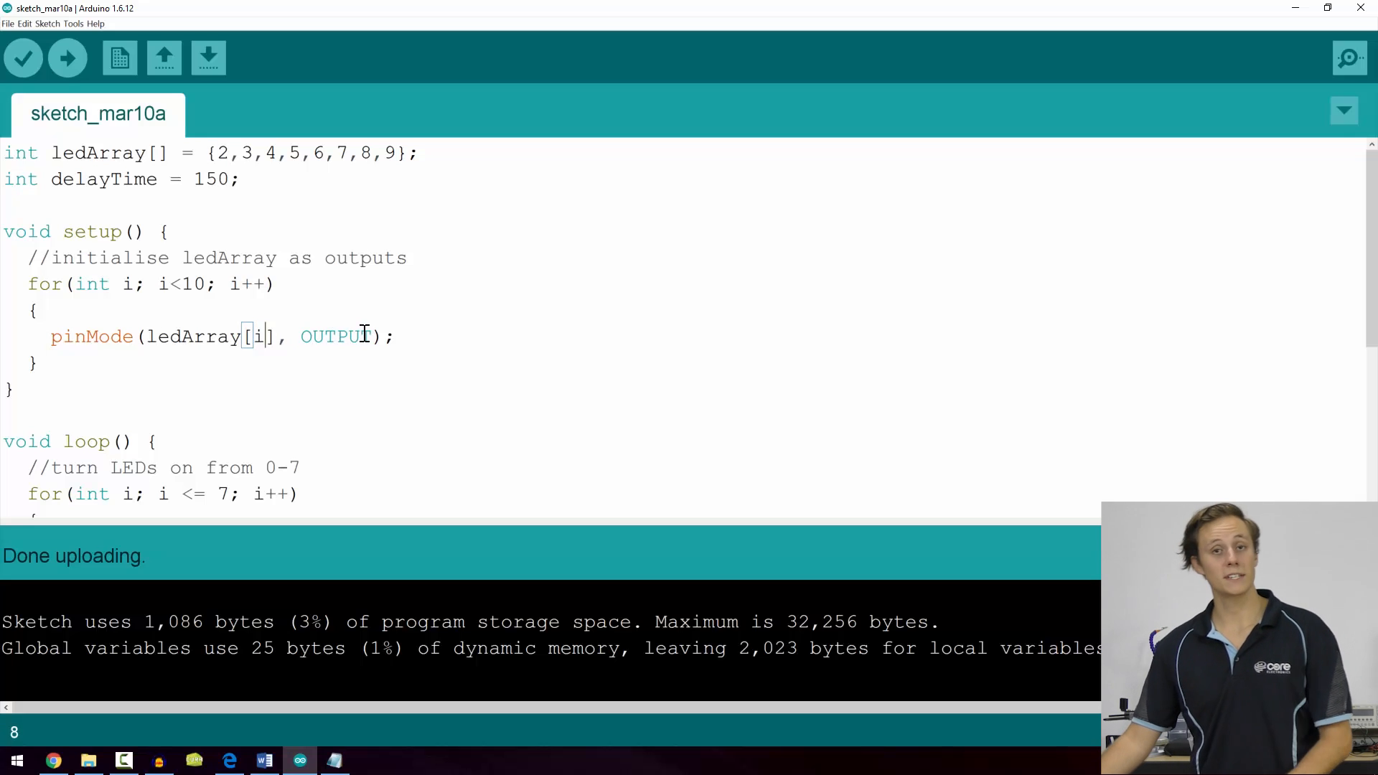
mouse_move(489, 367)
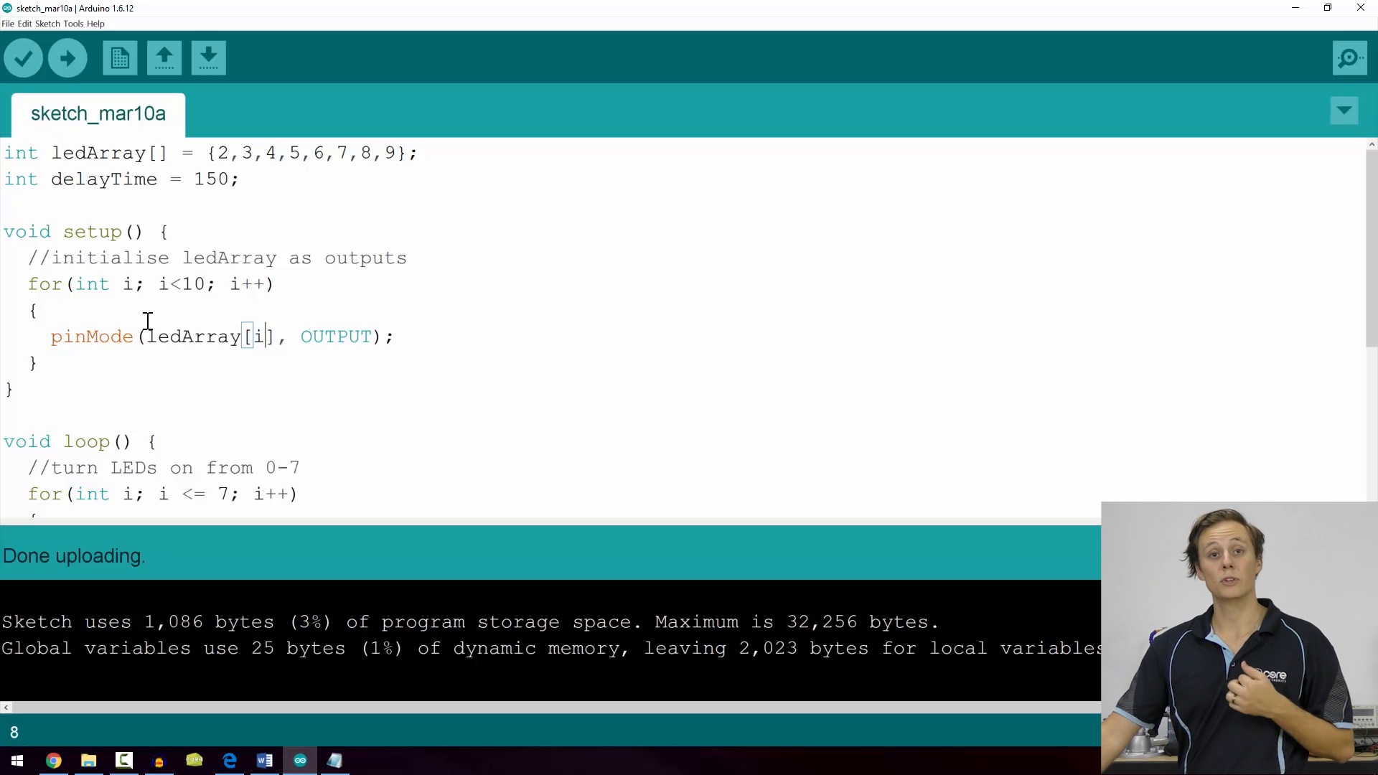
mouse_move(99, 269)
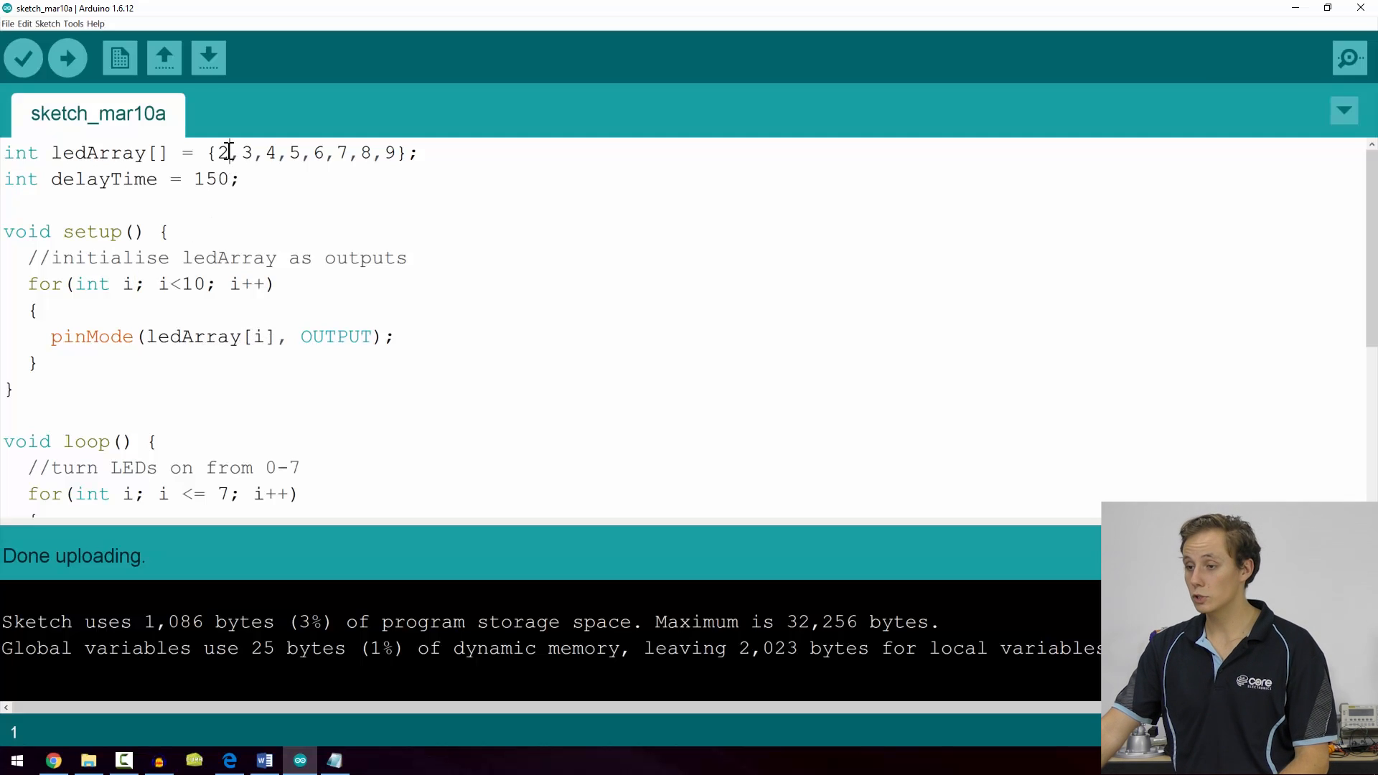
left_click(260, 336)
type("1")
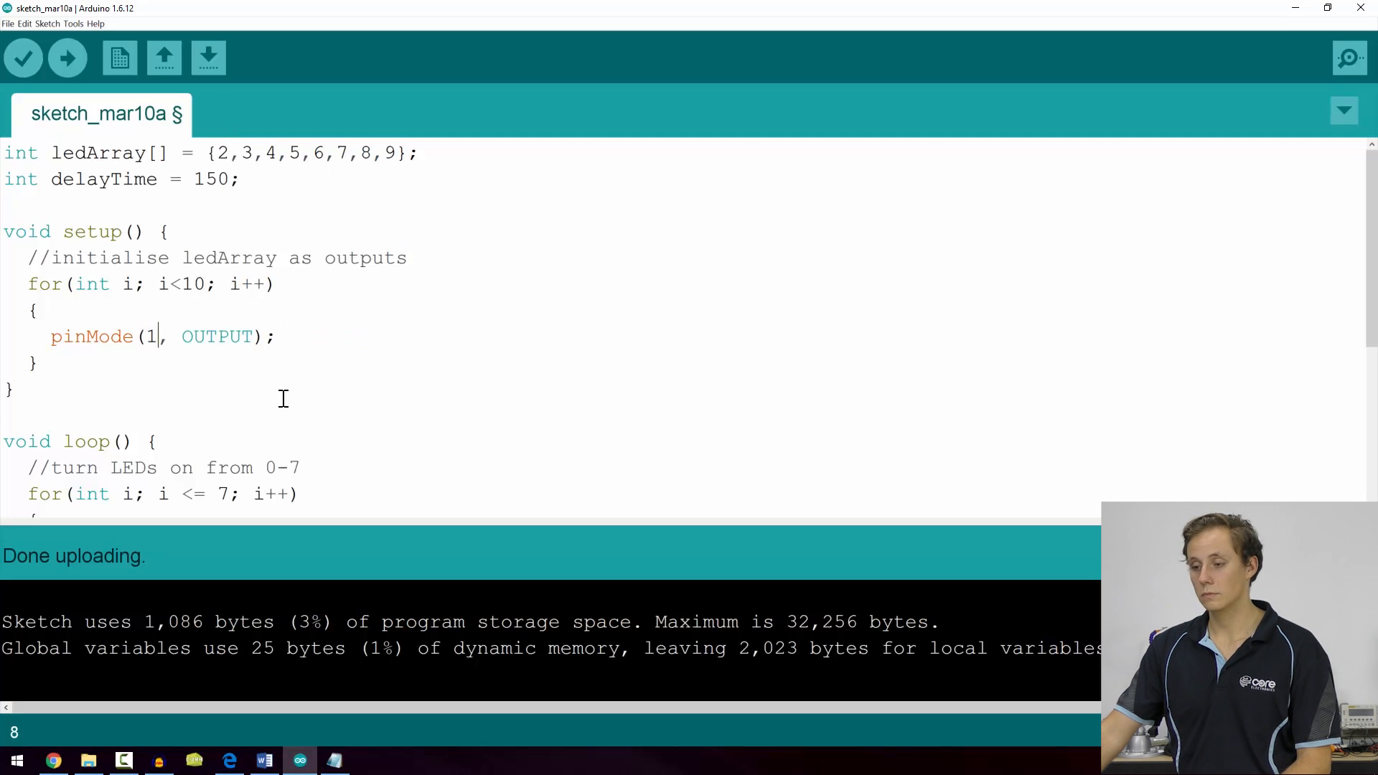
type("2")
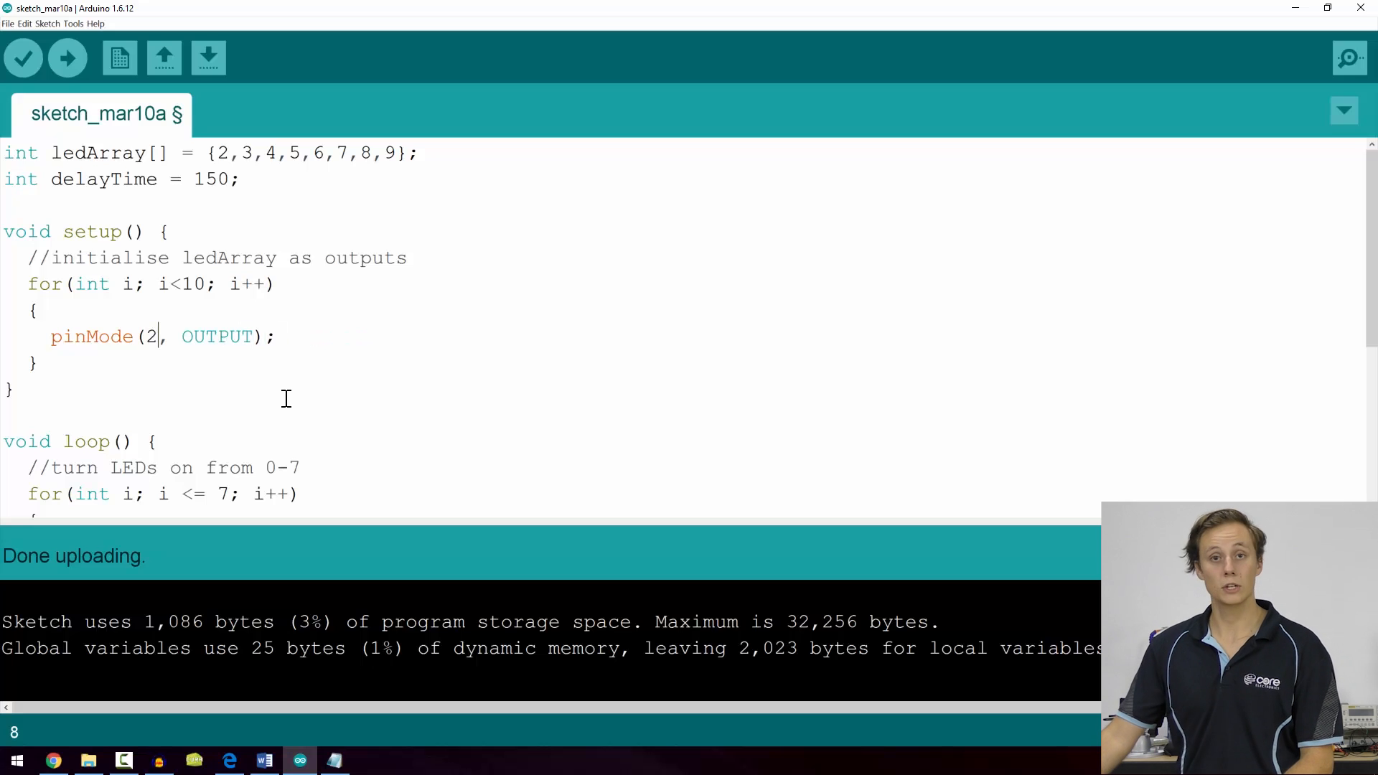
type("ledArray[i]")
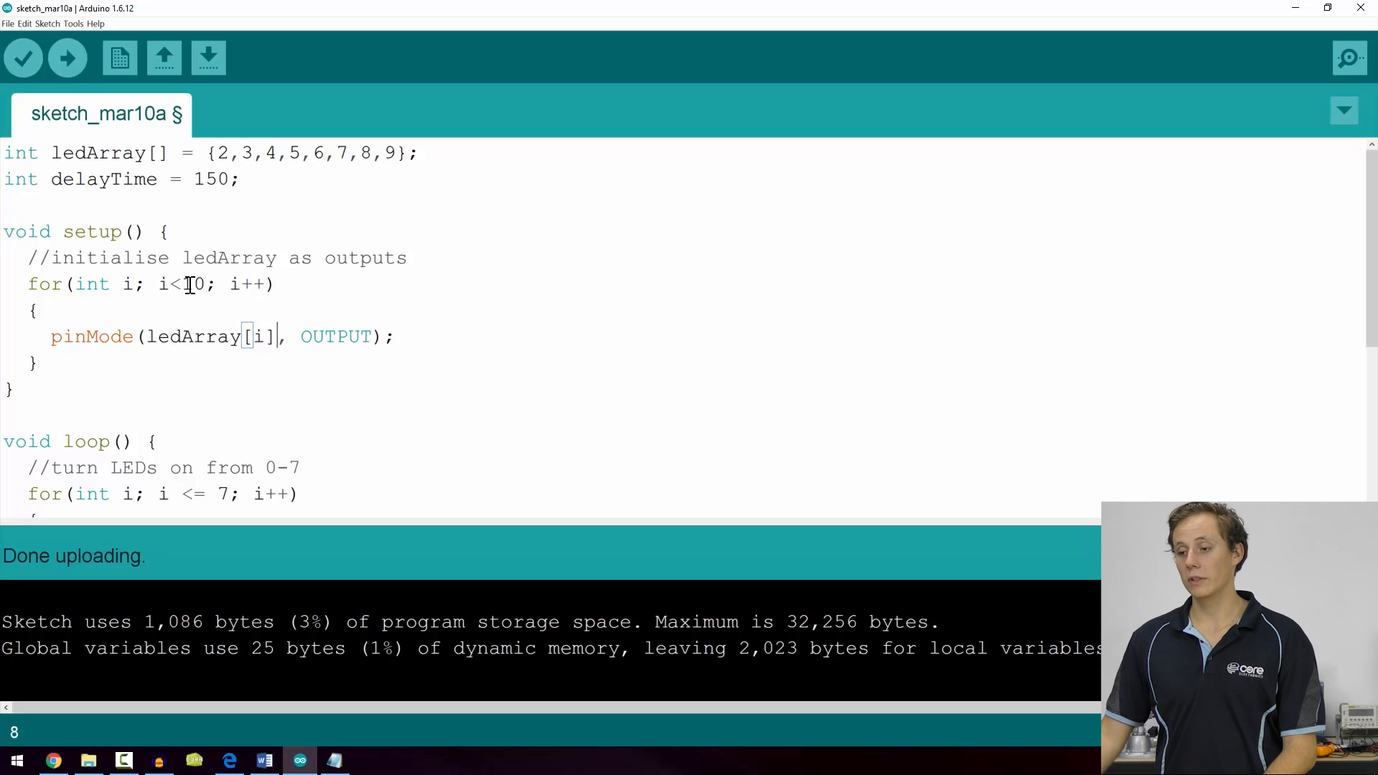
type("1")
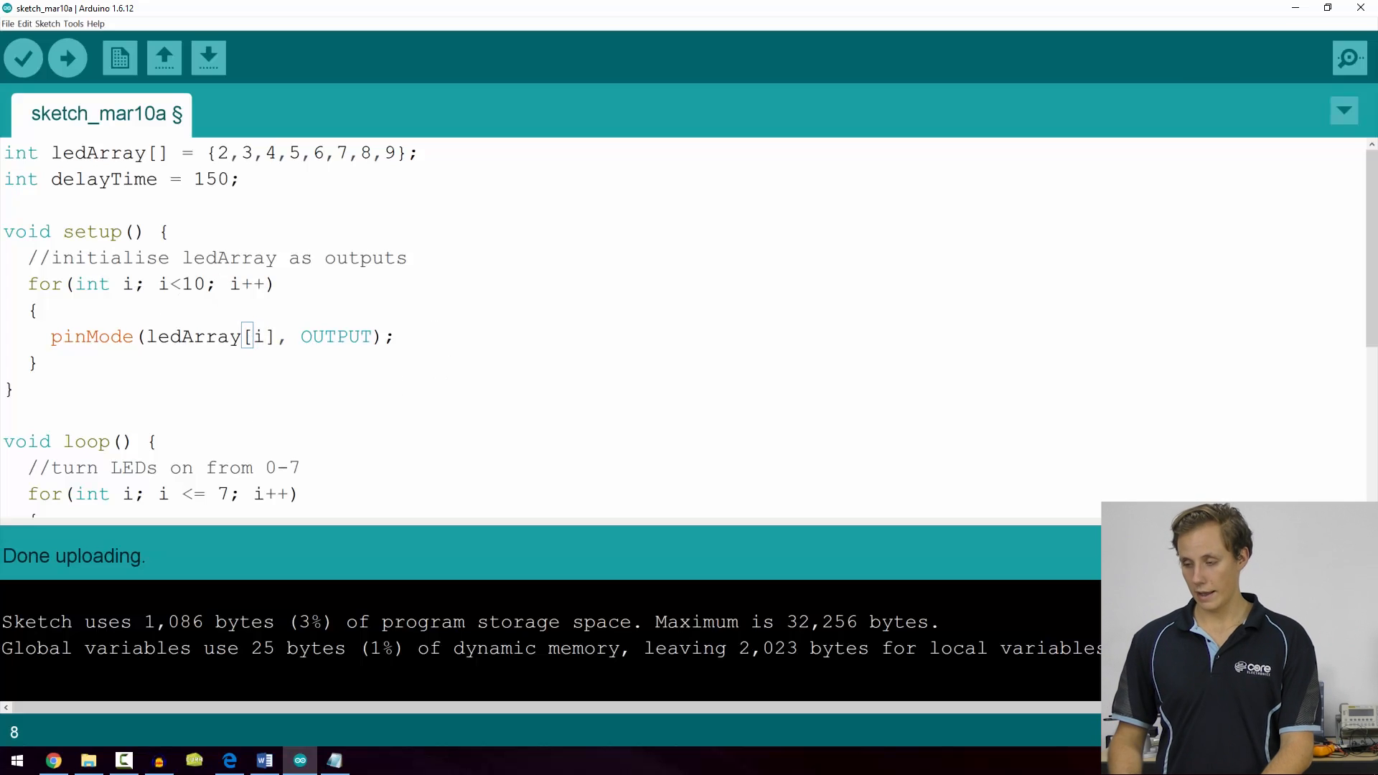
type("1")
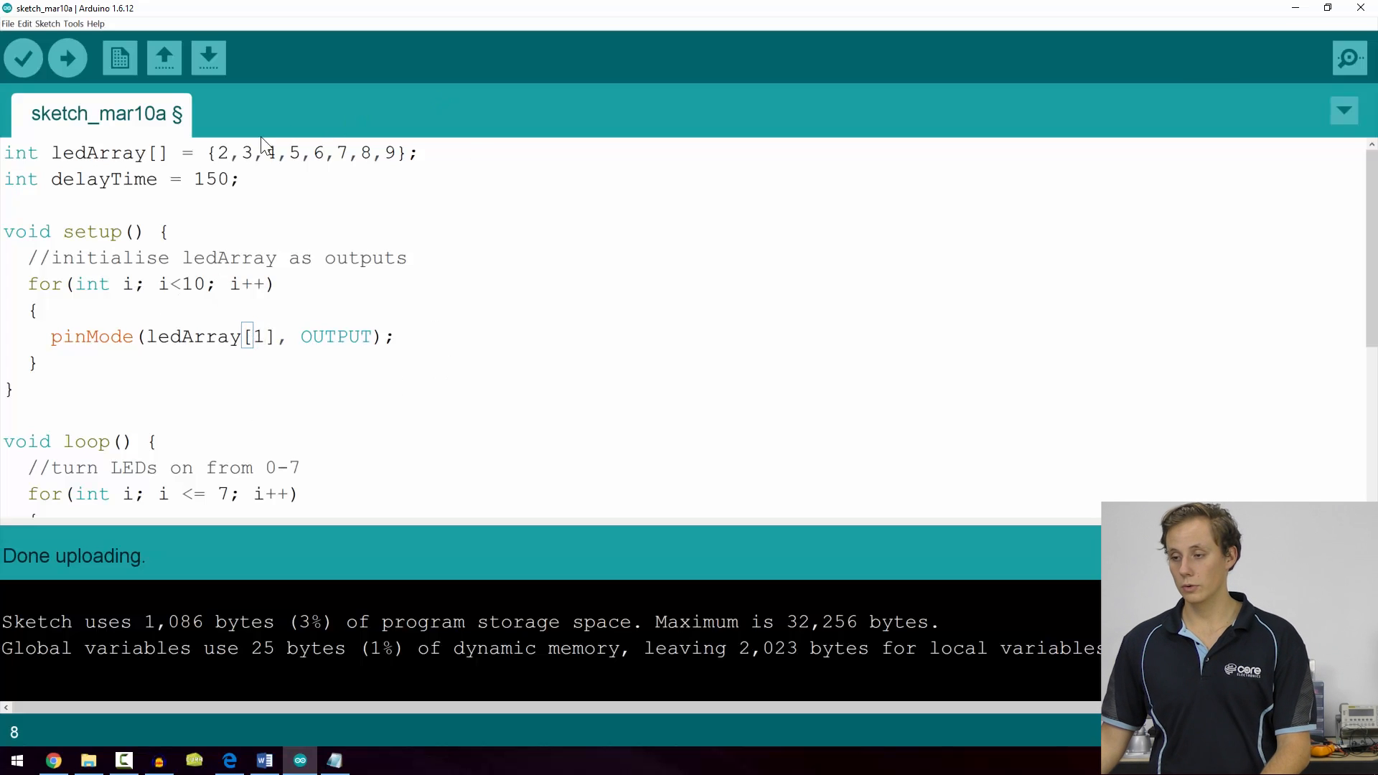
double_click(247, 153)
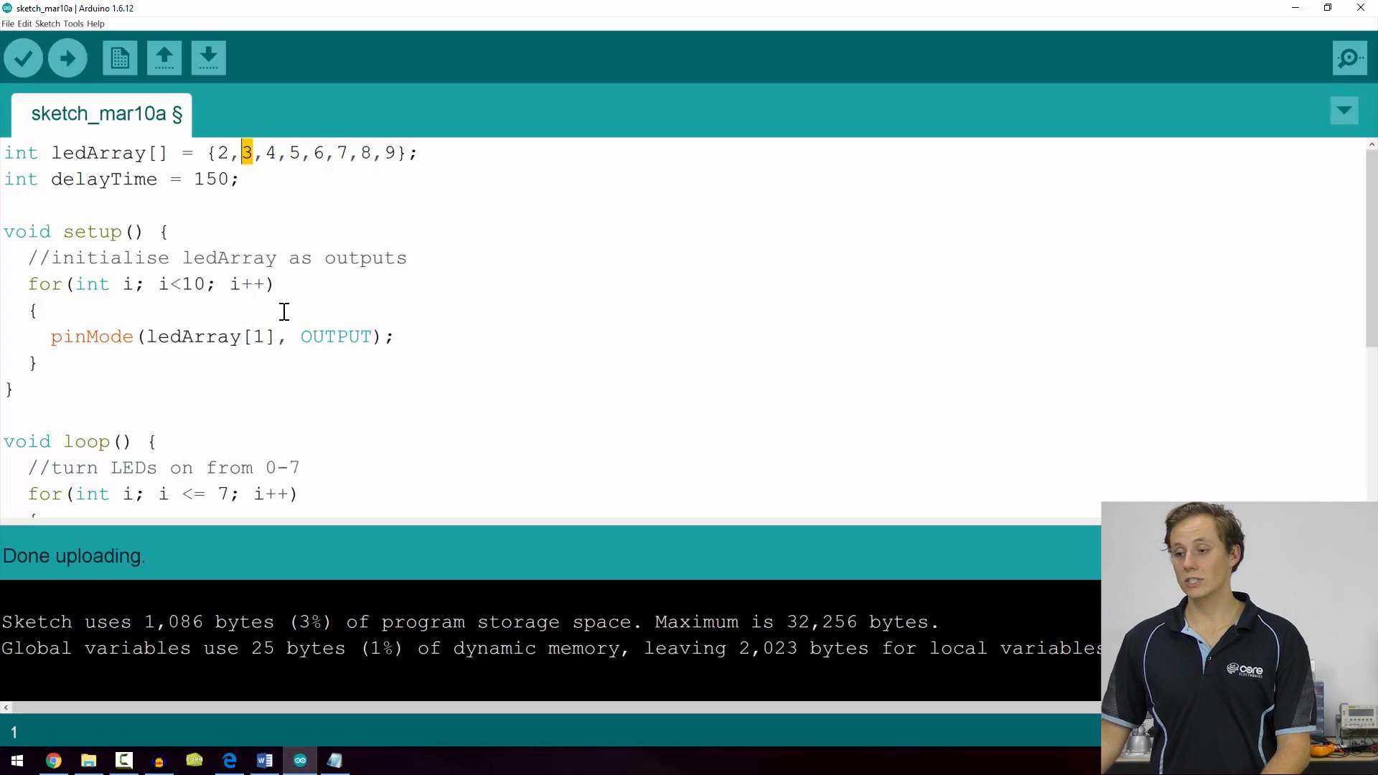
double_click(211, 336)
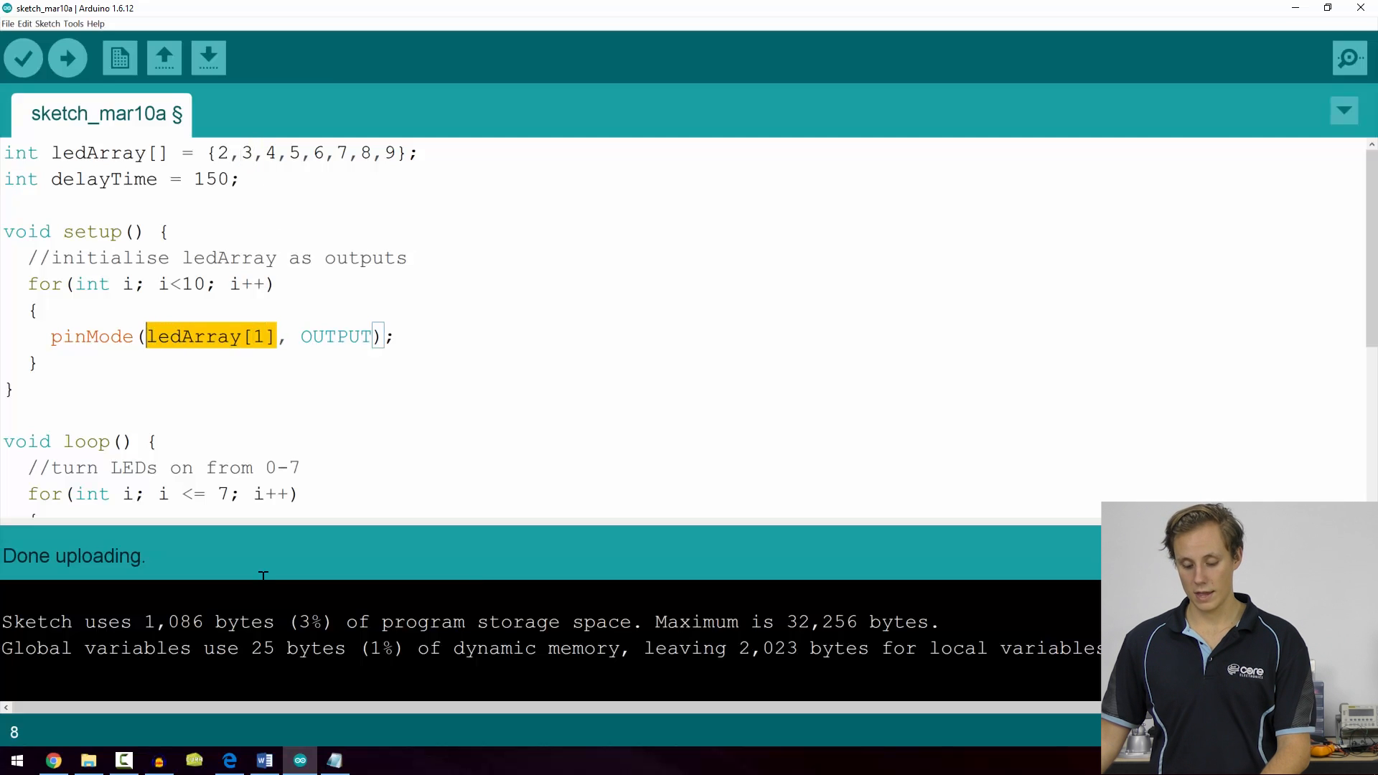
type("i")
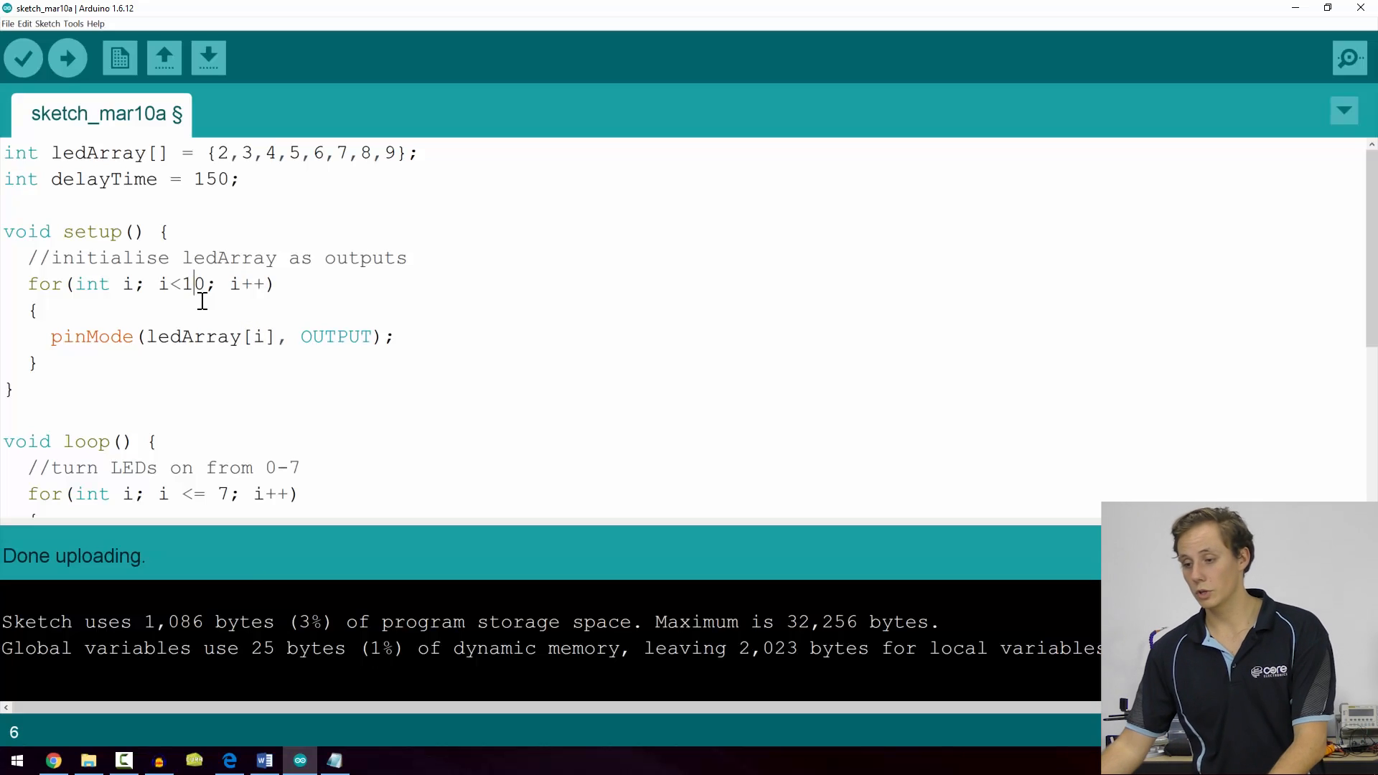
scroll("down", 3)
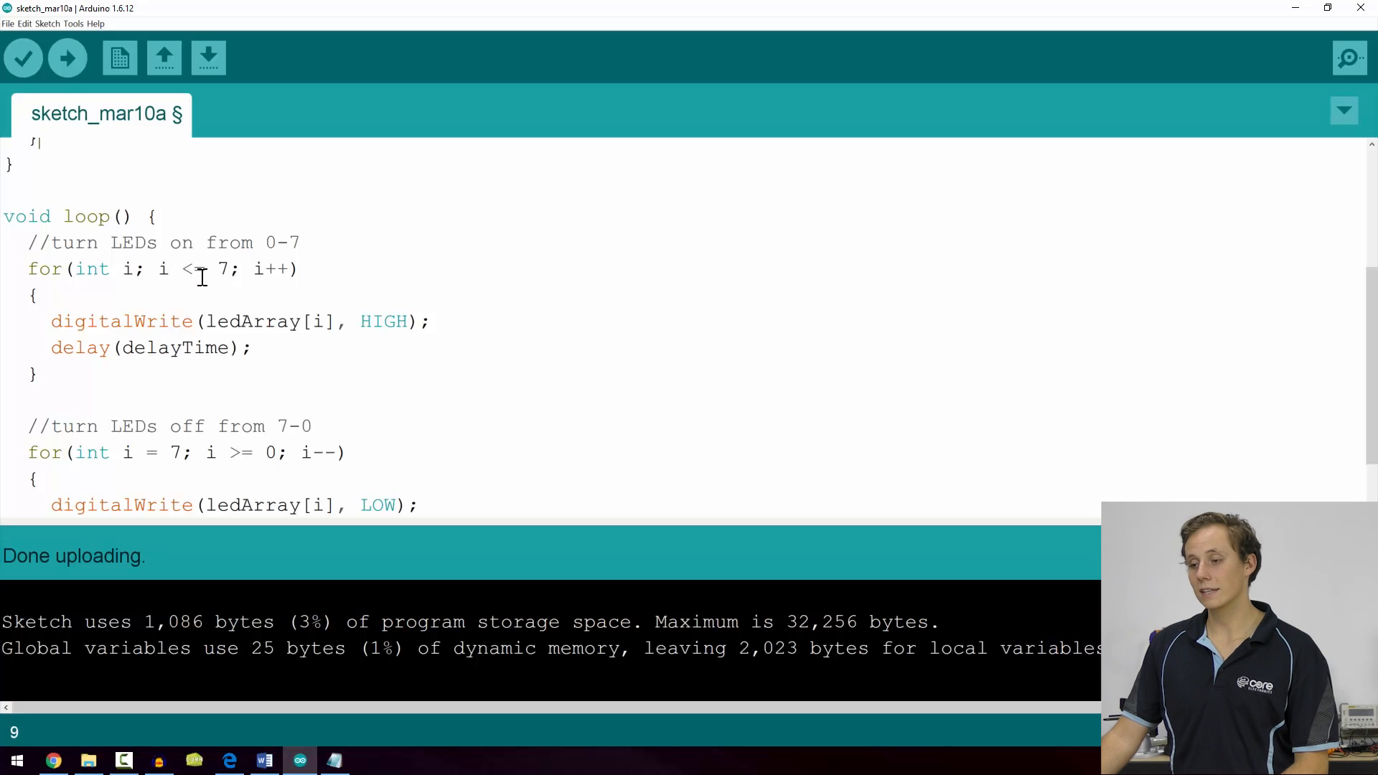
type("=")
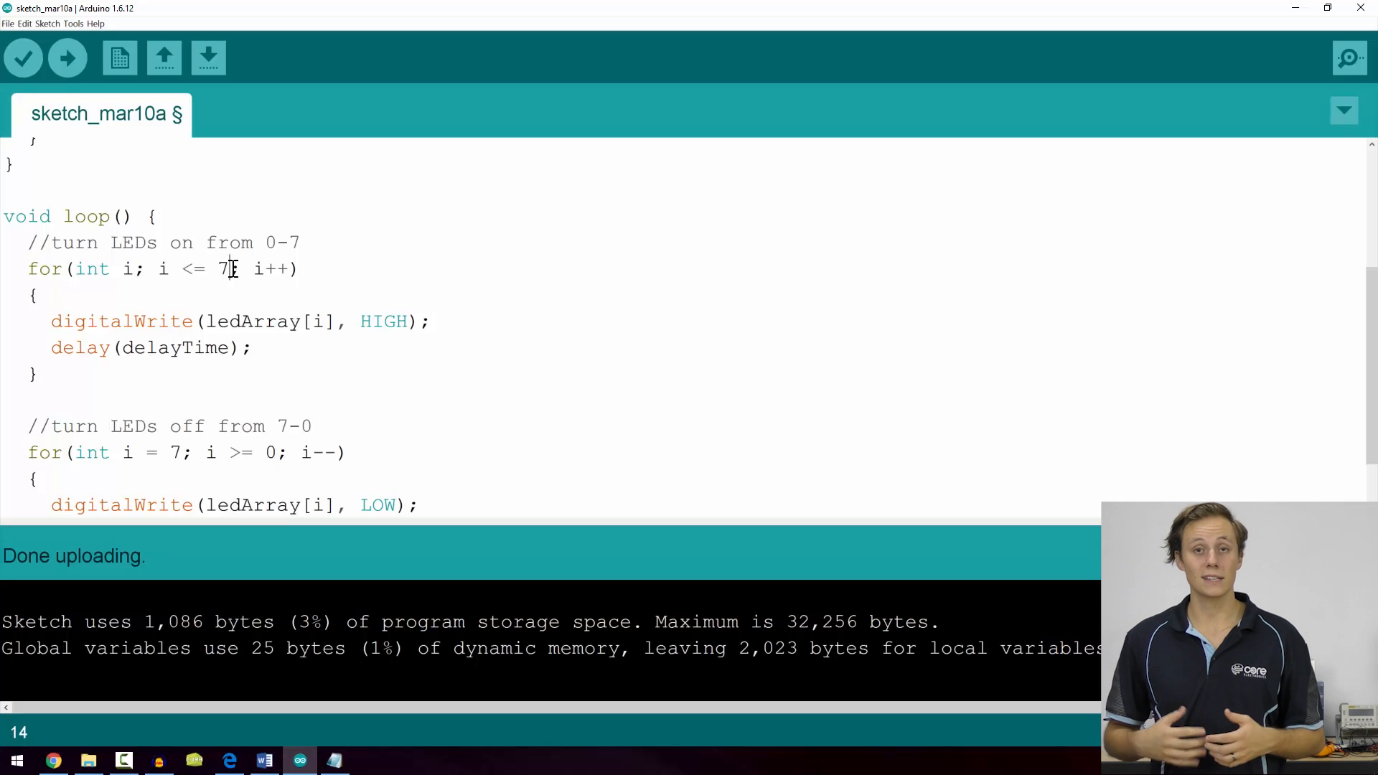
mouse_move(298, 268)
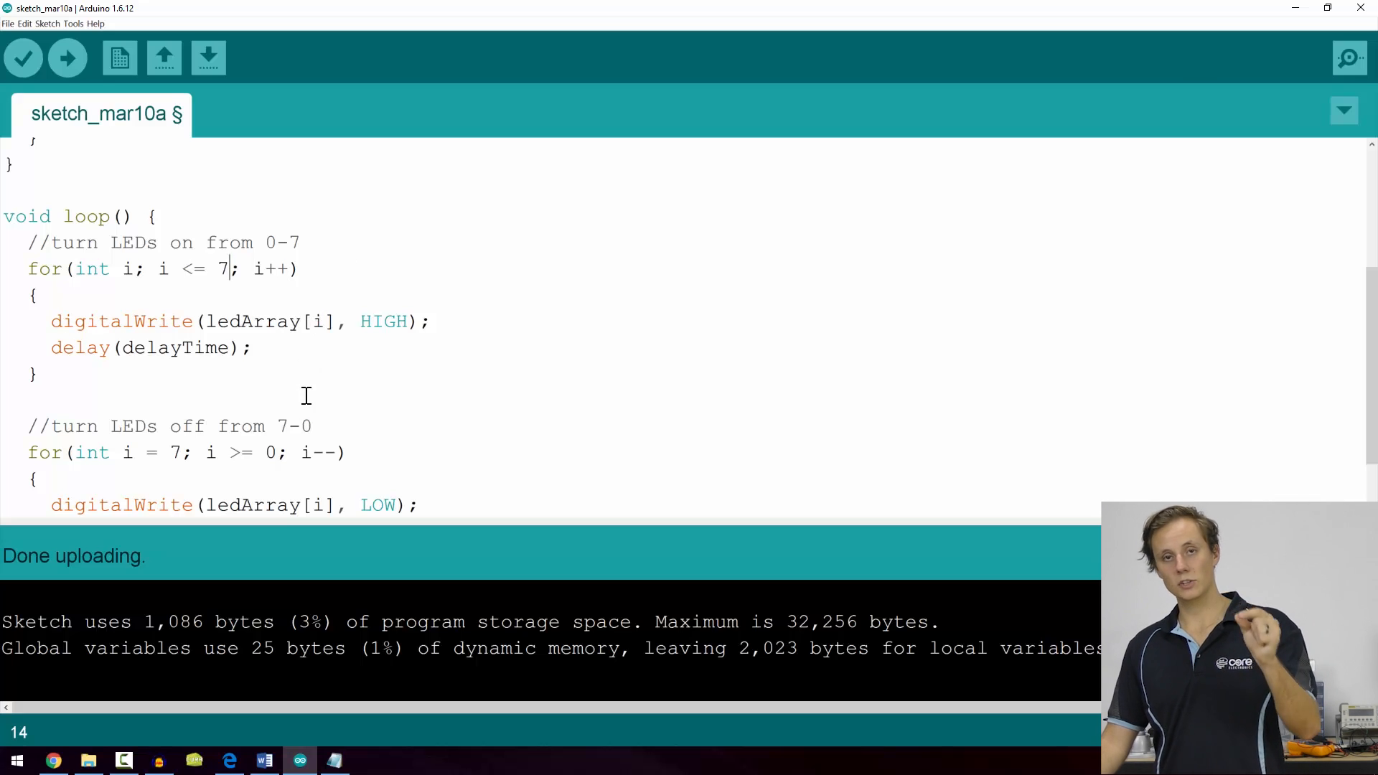
mouse_move(314, 443)
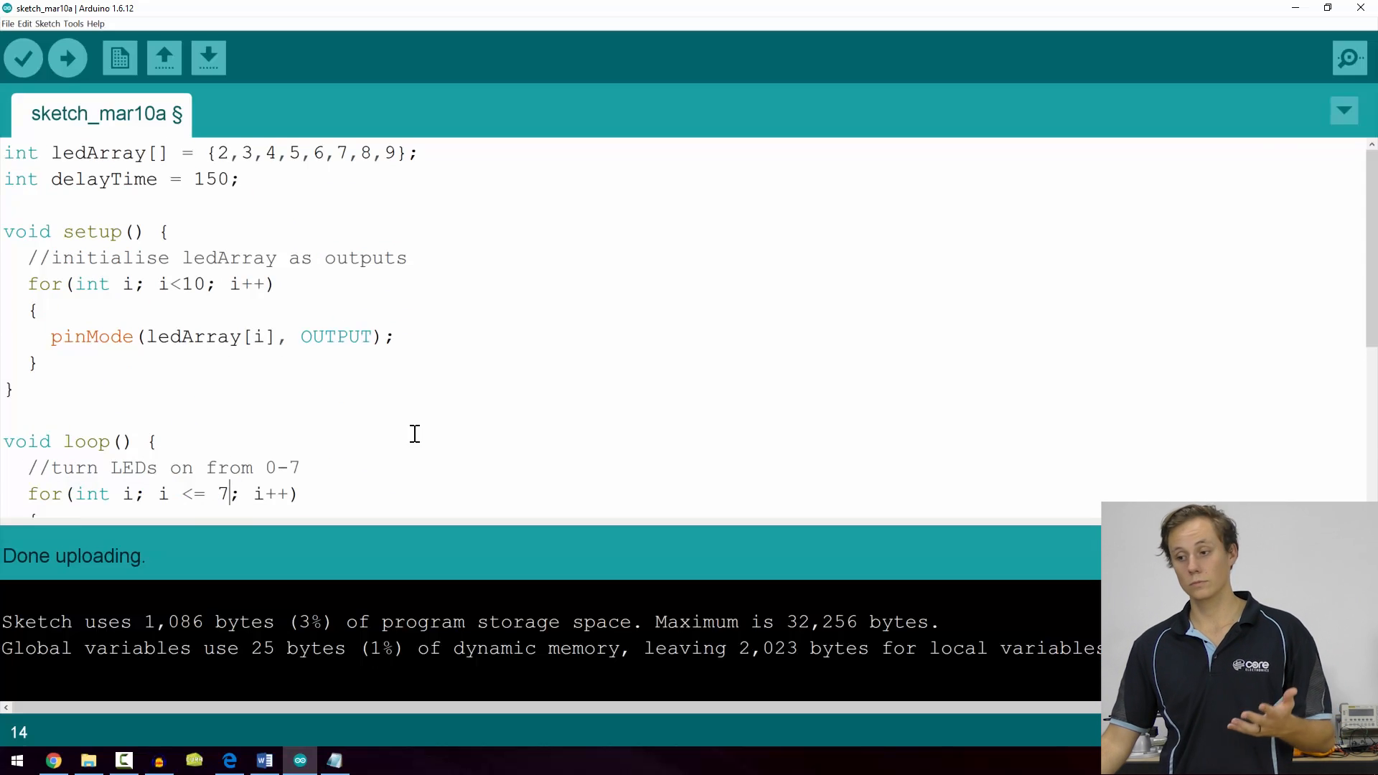
scroll("down", 3)
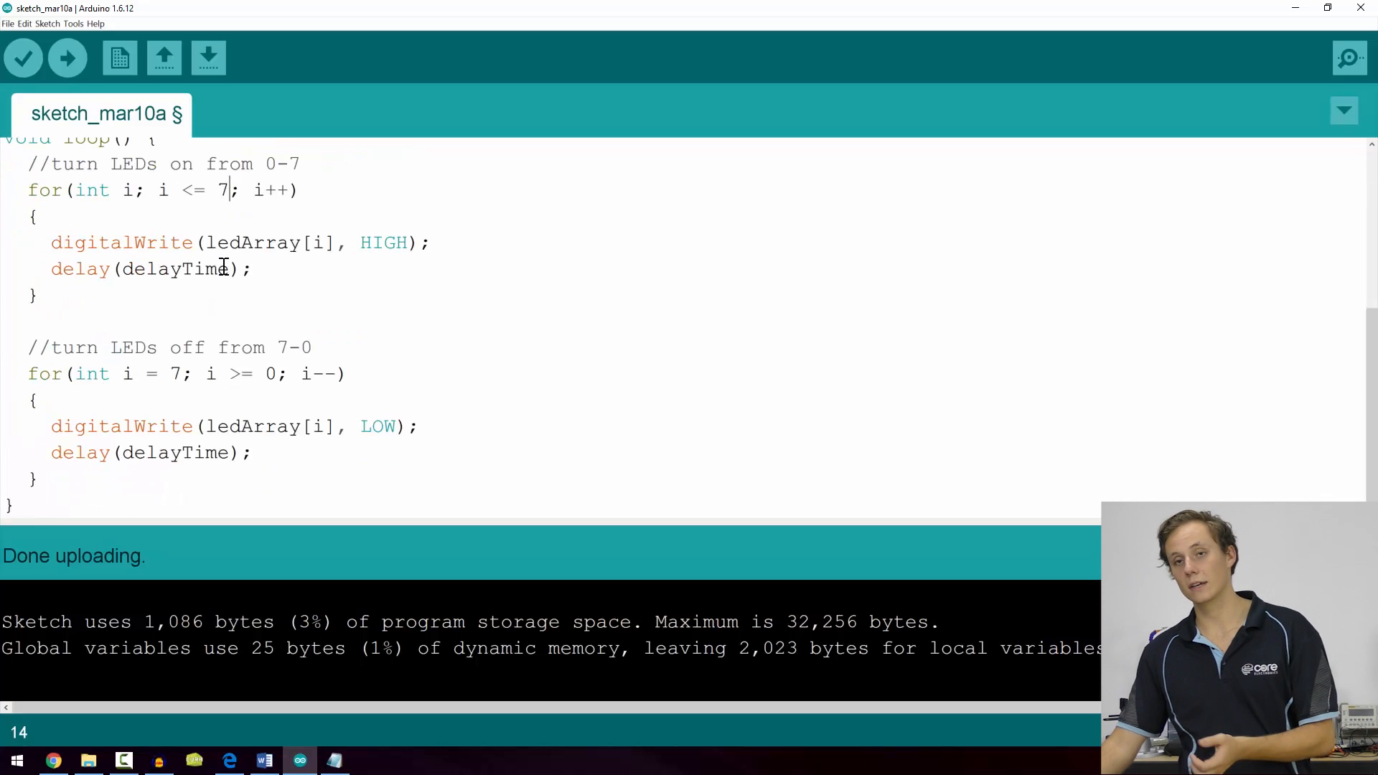
mouse_move(164, 287)
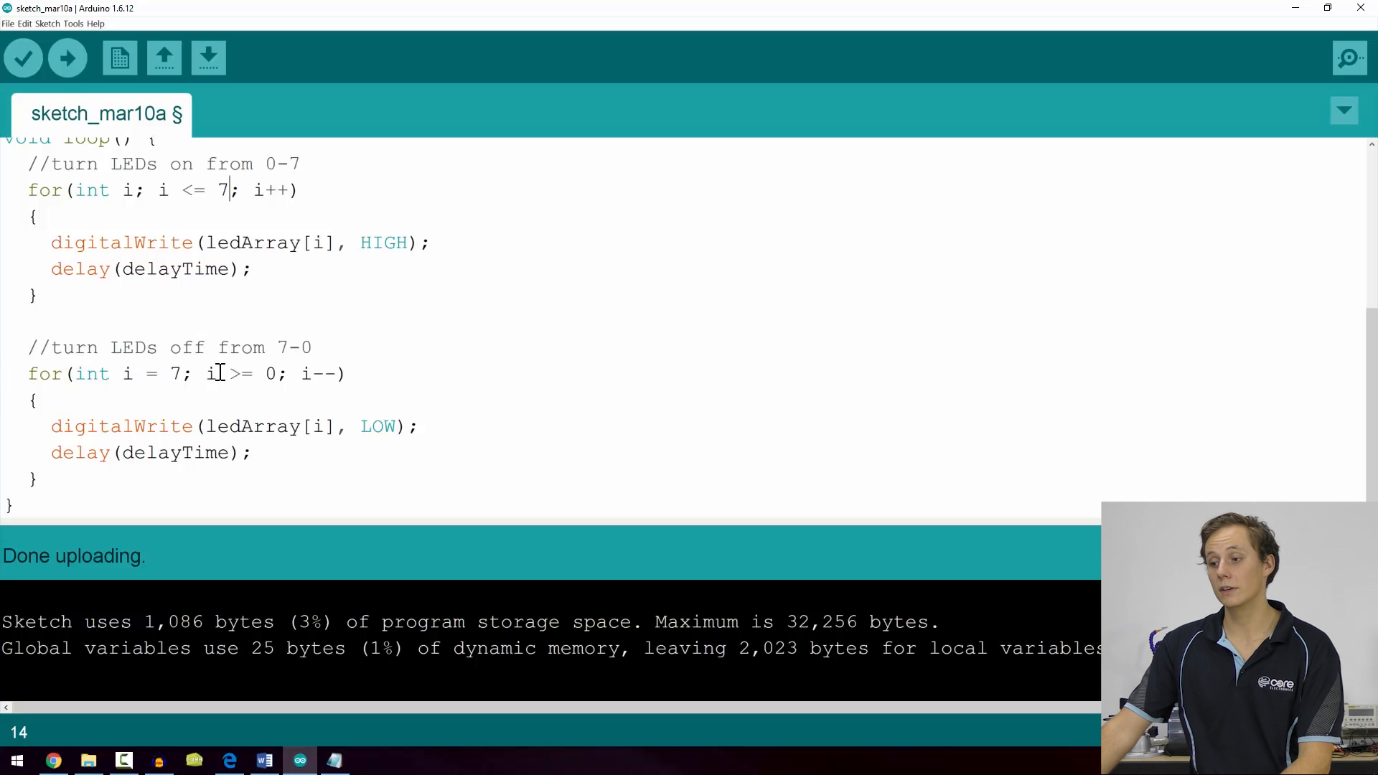
mouse_move(269, 395)
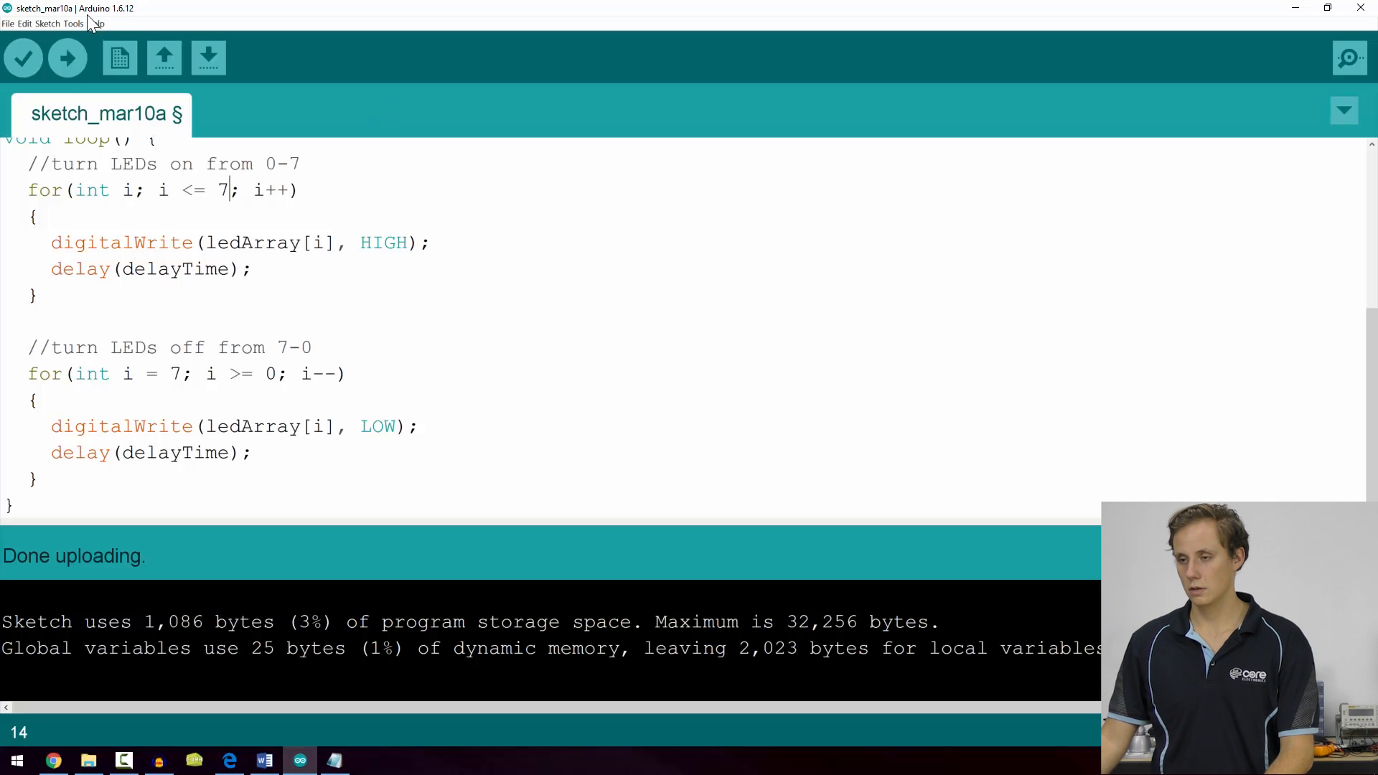
Make the second loop write LOW for i up to 7 and start uploading the sketch.
left_click(73, 25)
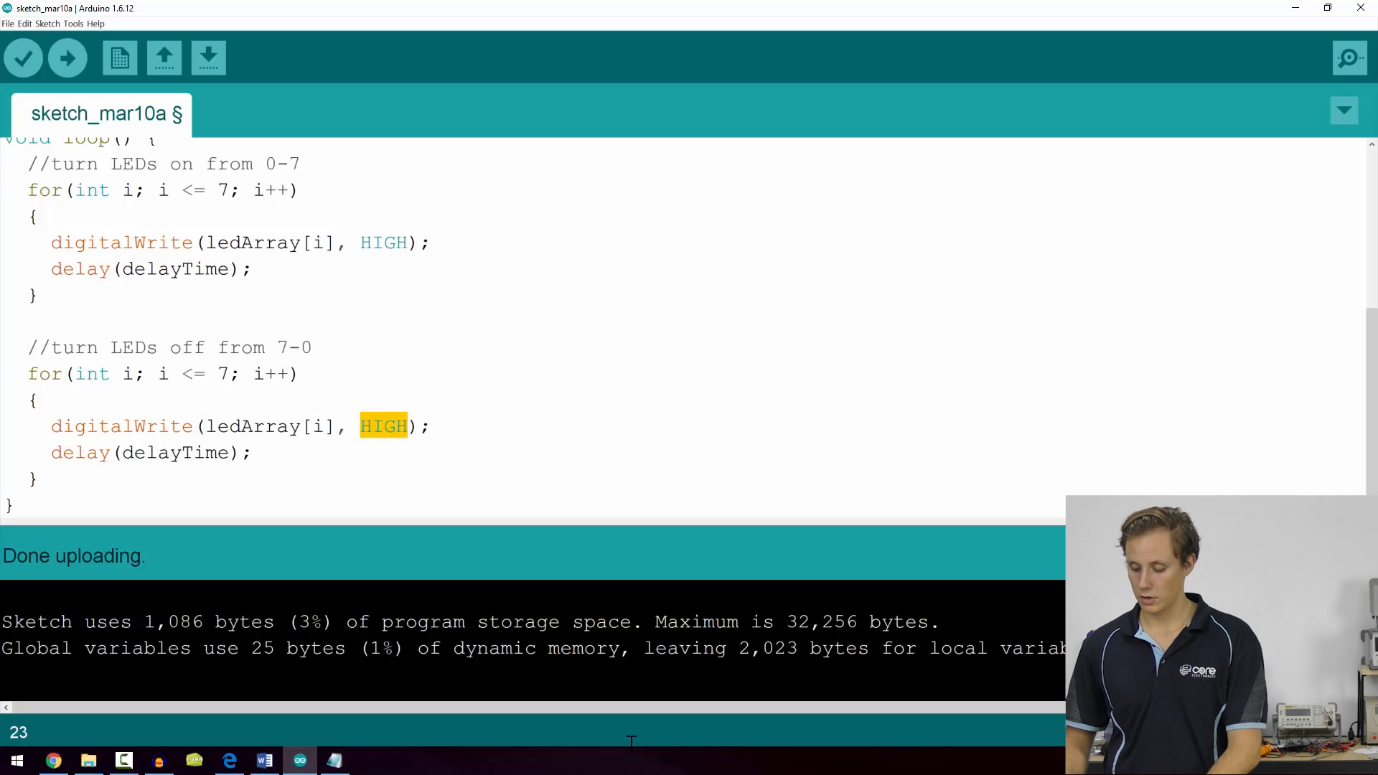
type("LOW")
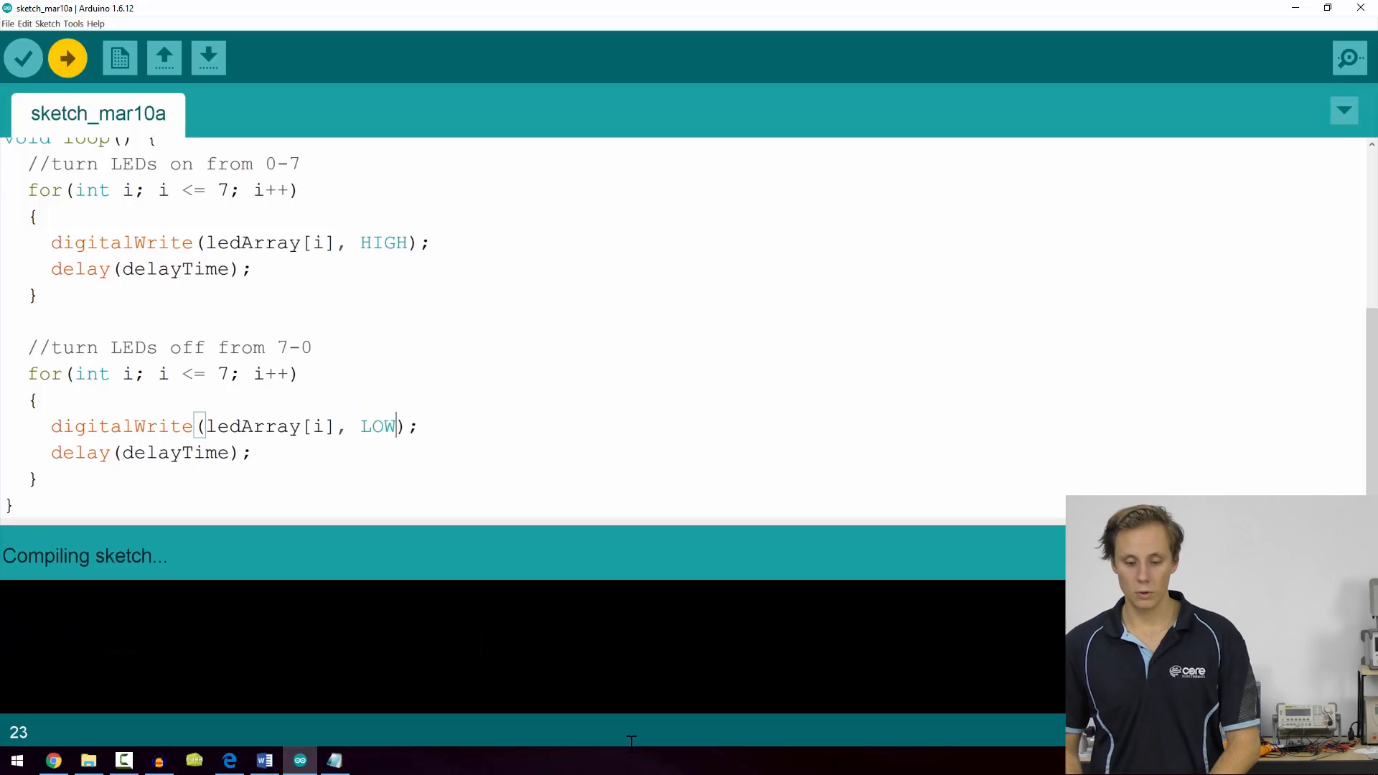